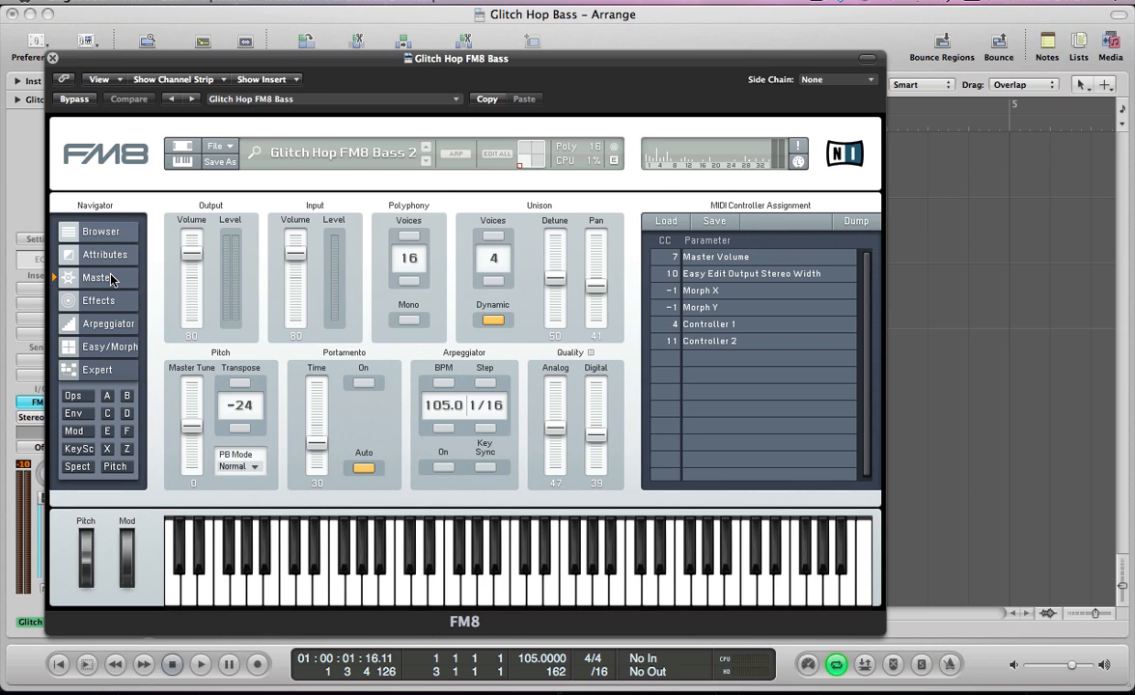
mouse_move(169, 205)
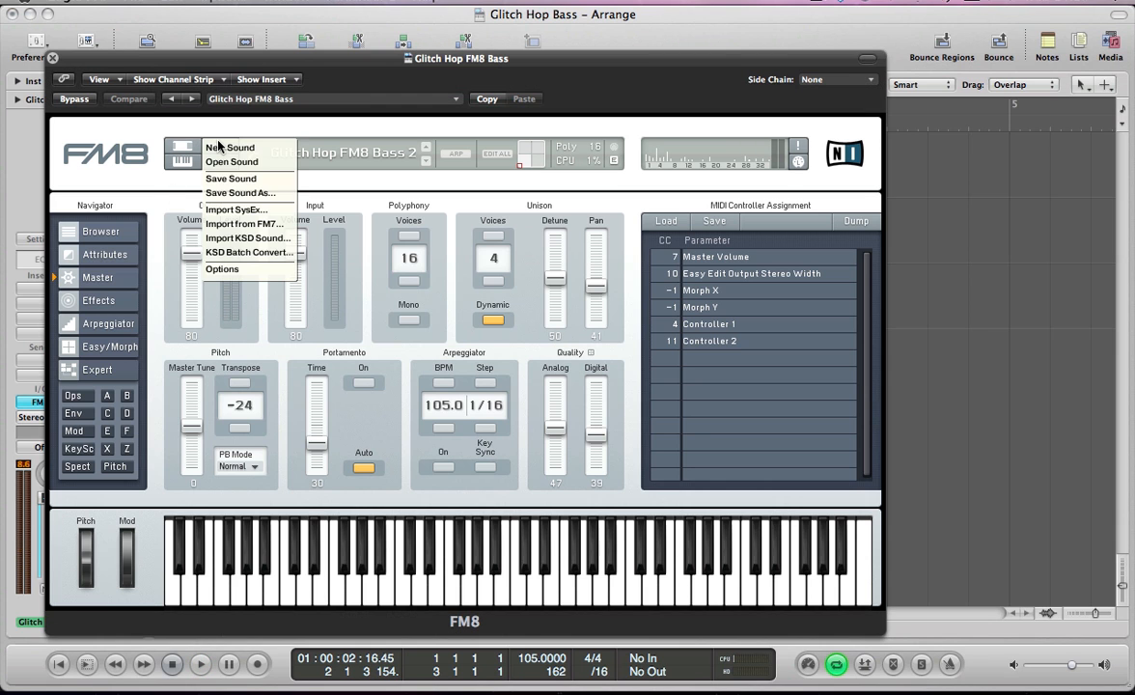
- Create a blank NewSound patch and show its operator page
click(229, 148)
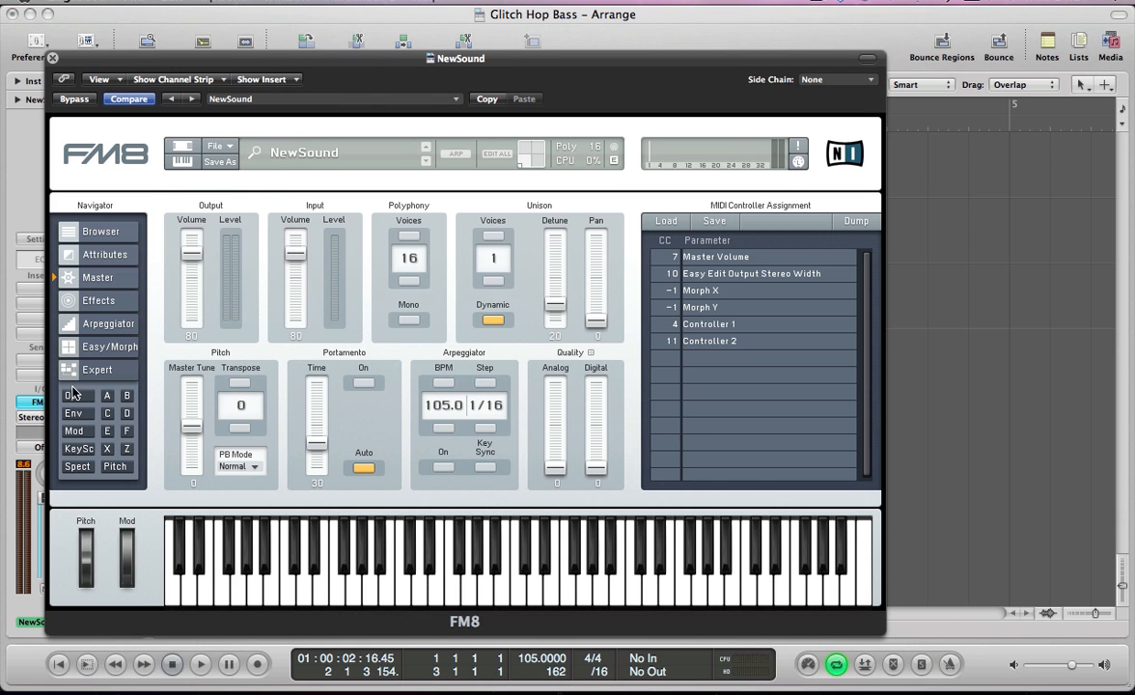
click(77, 396)
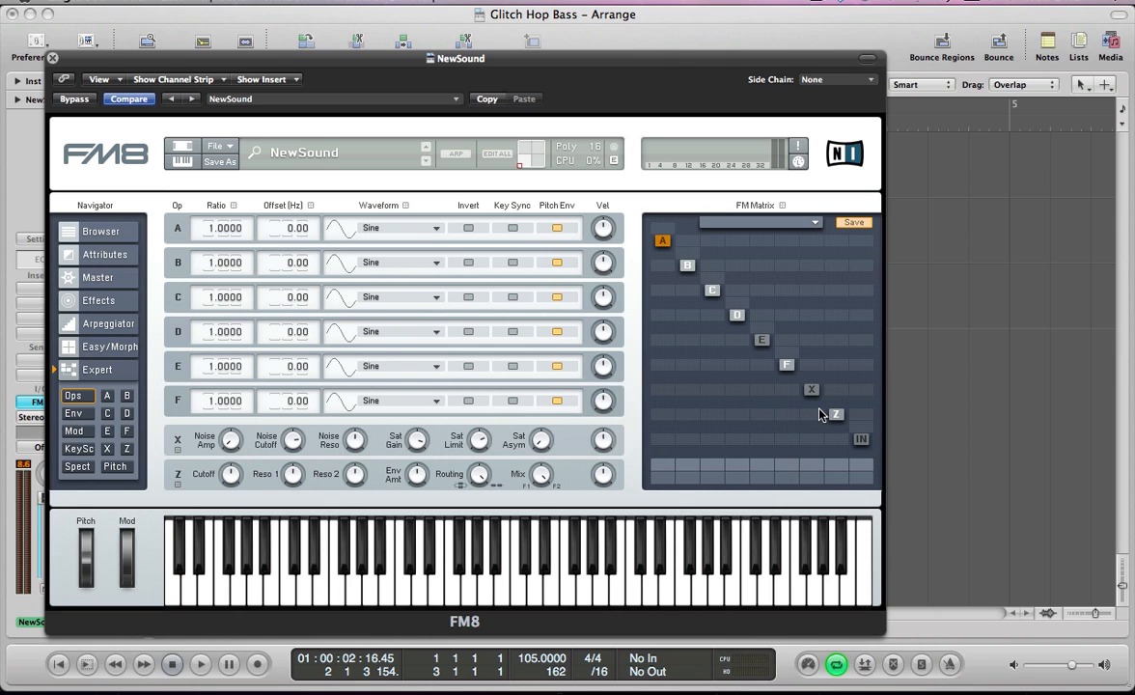
mouse_move(838, 466)
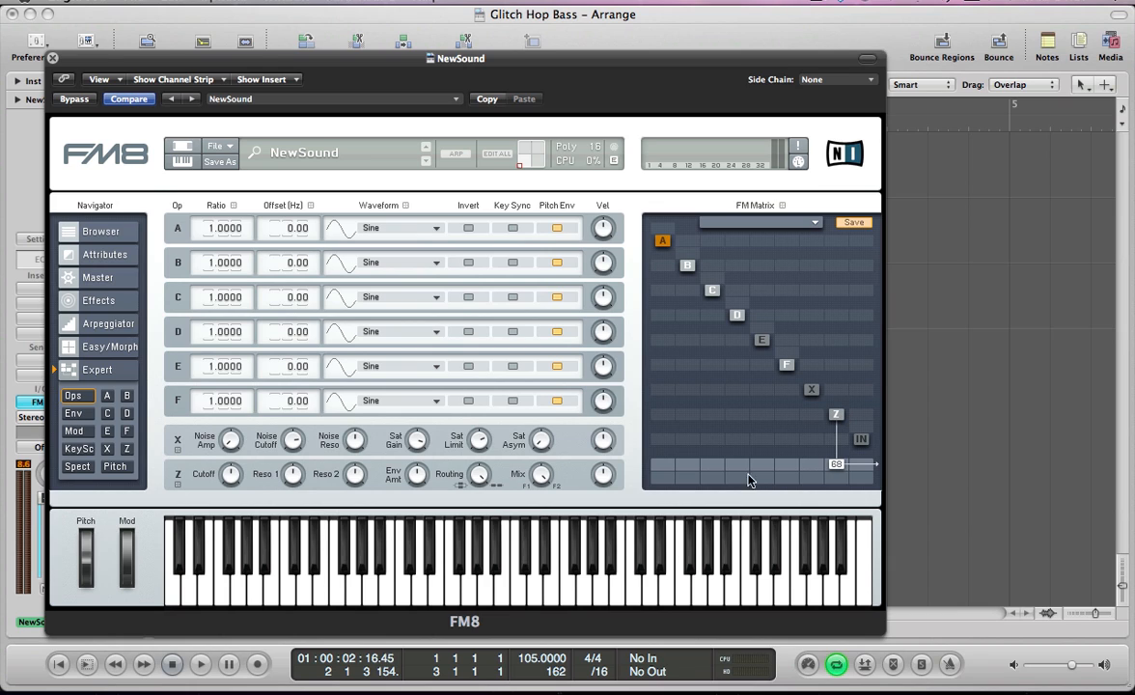
mouse_move(788, 425)
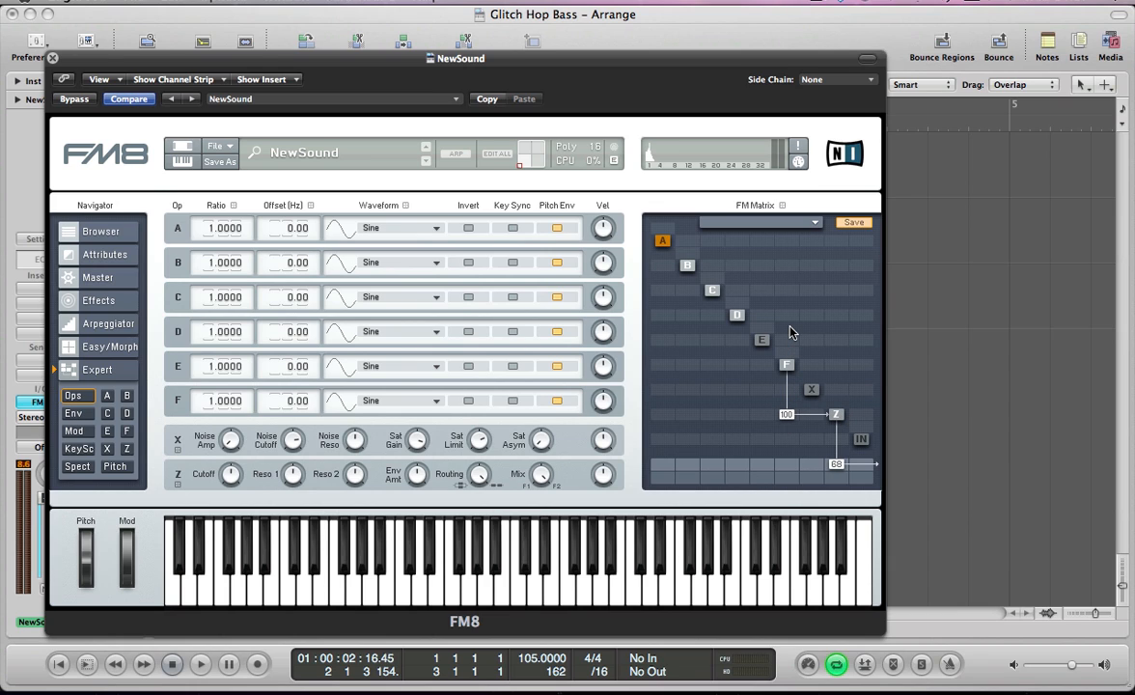
mouse_move(739, 416)
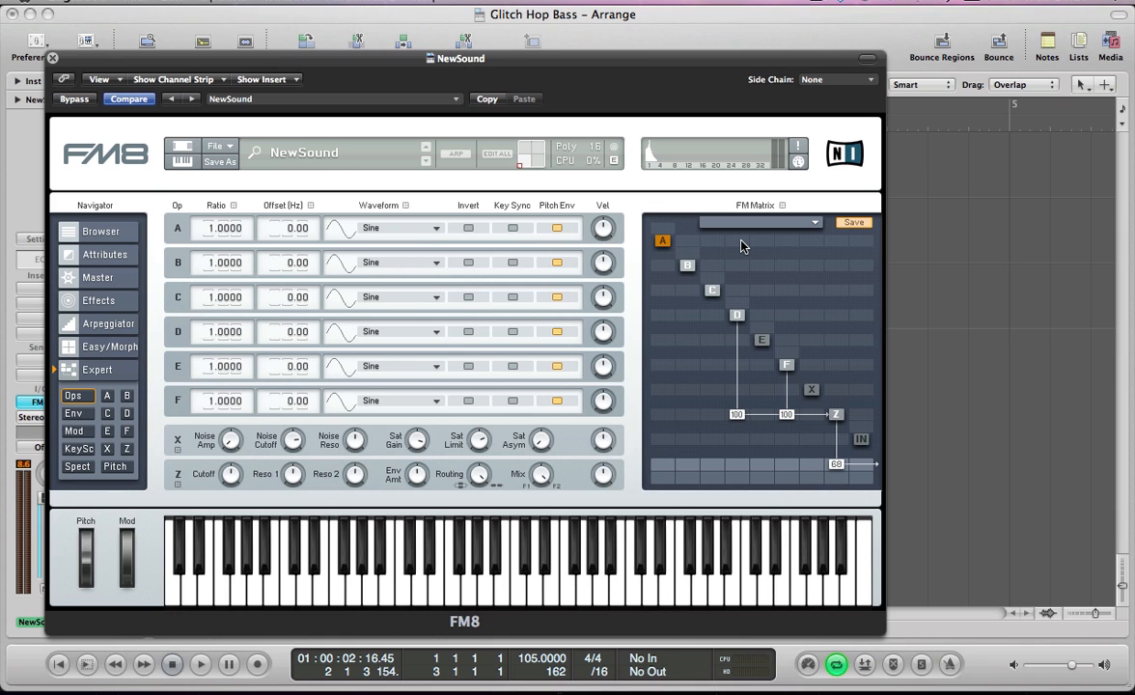
mouse_move(714, 420)
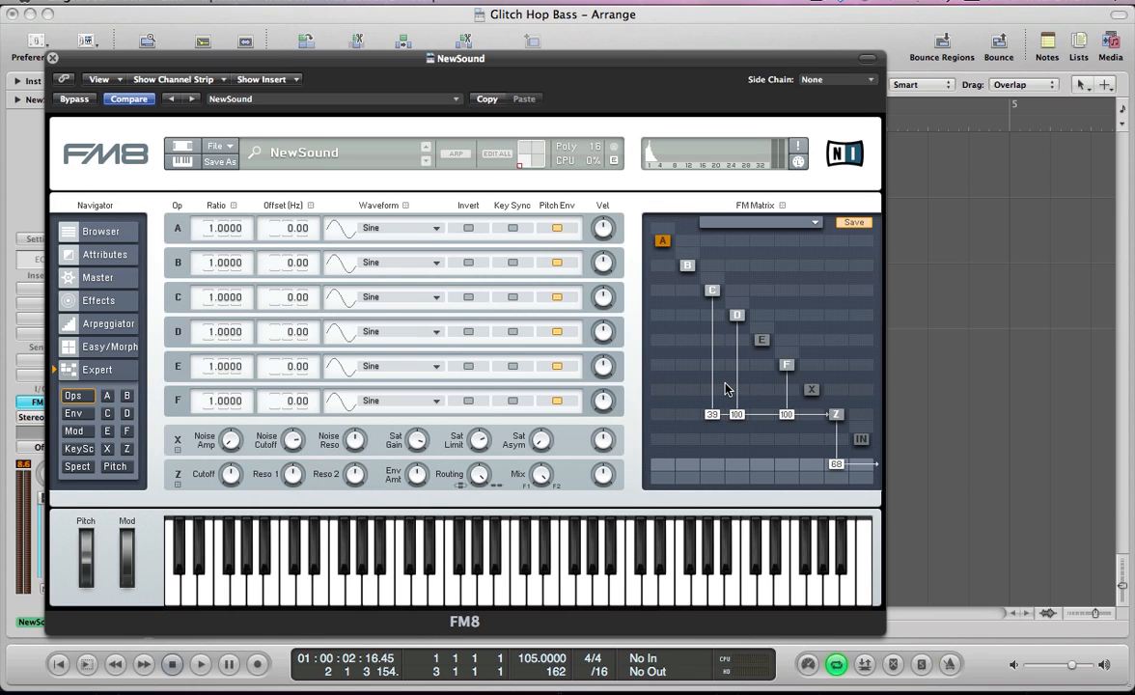
mouse_move(696, 373)
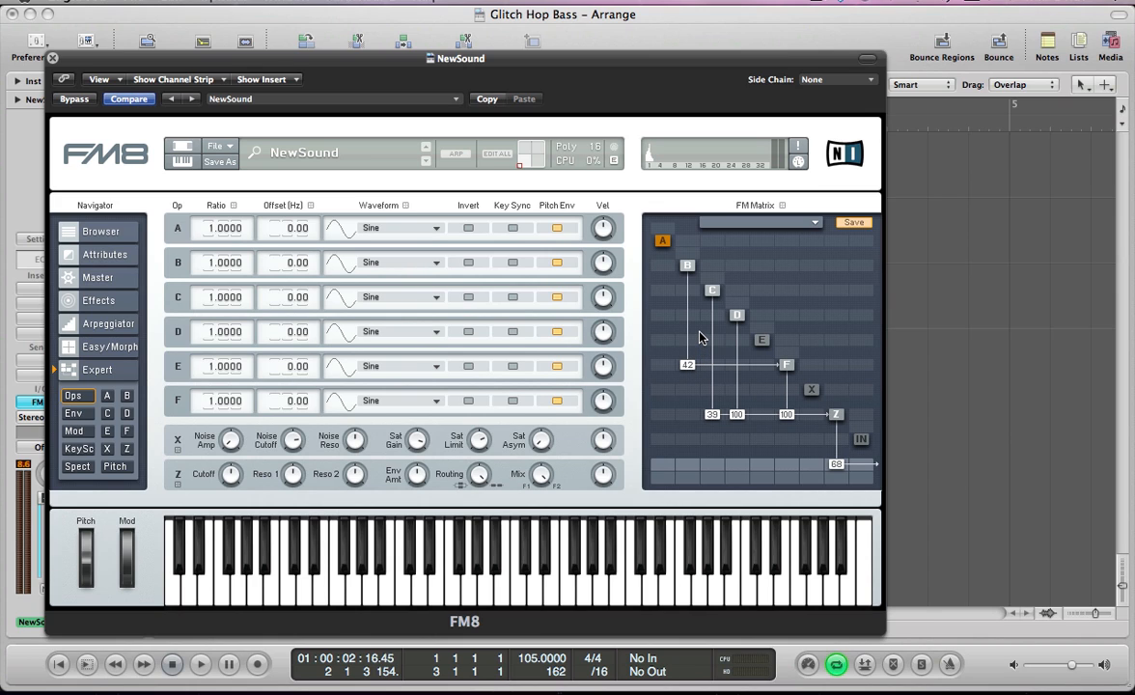
mouse_move(704, 316)
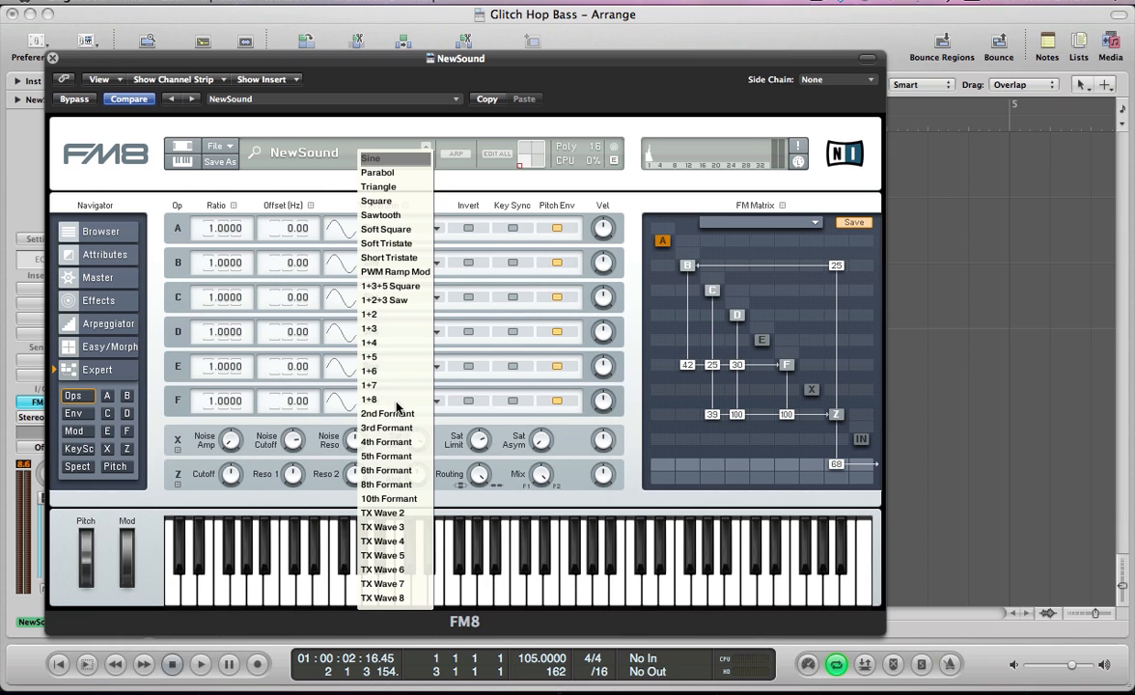
- Give operator F the 4th Formant waveform and D the 1+2 waveform, and key-sync F
click(386, 428)
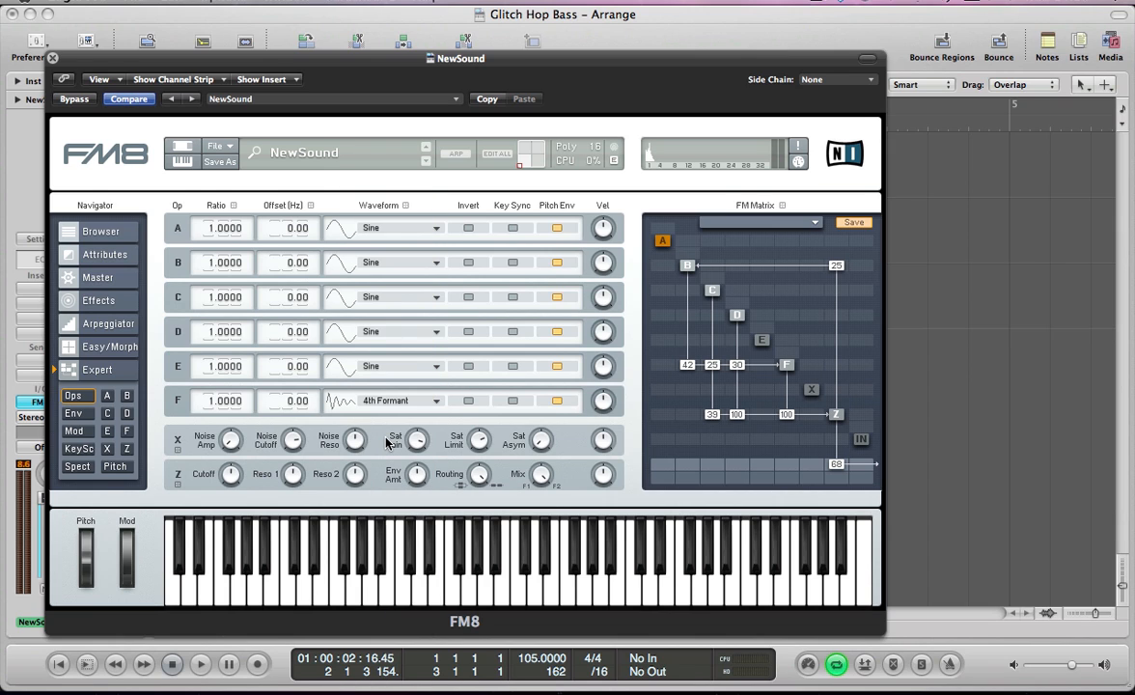
mouse_move(239, 411)
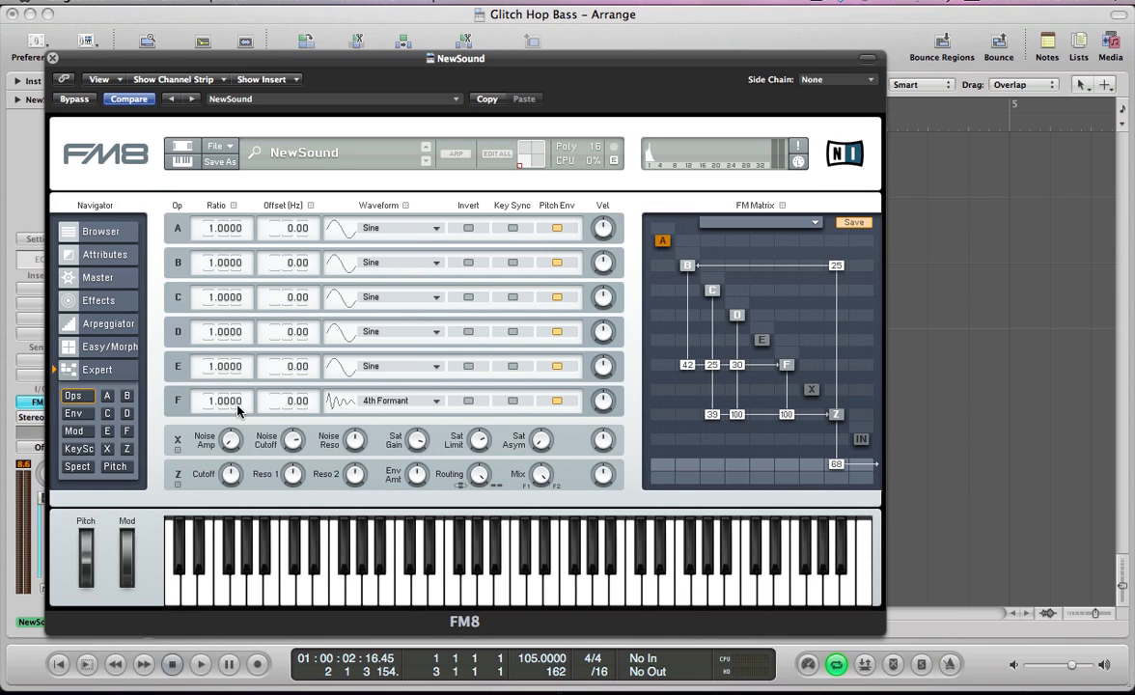
mouse_move(320, 408)
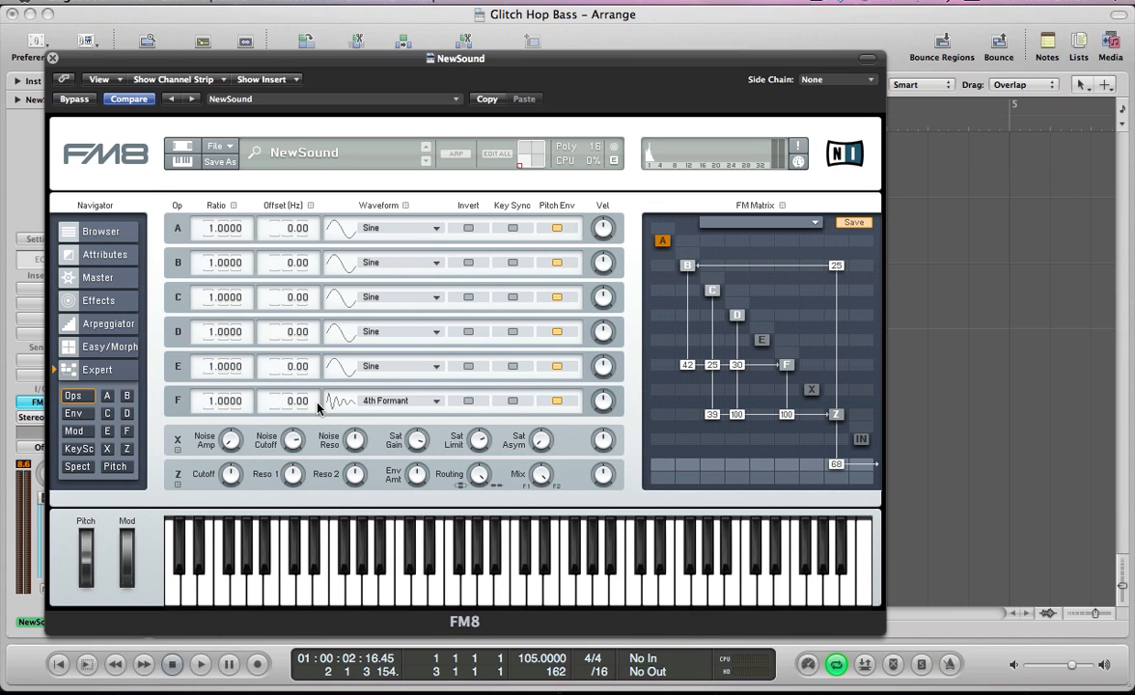
mouse_move(185, 361)
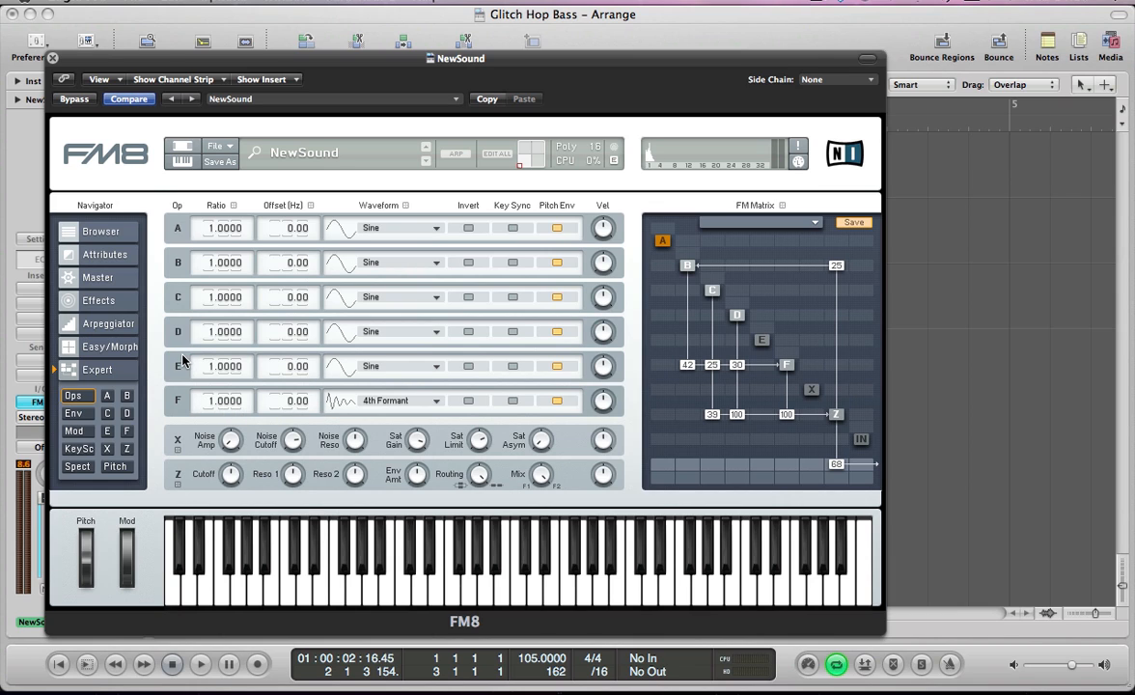
mouse_move(367, 353)
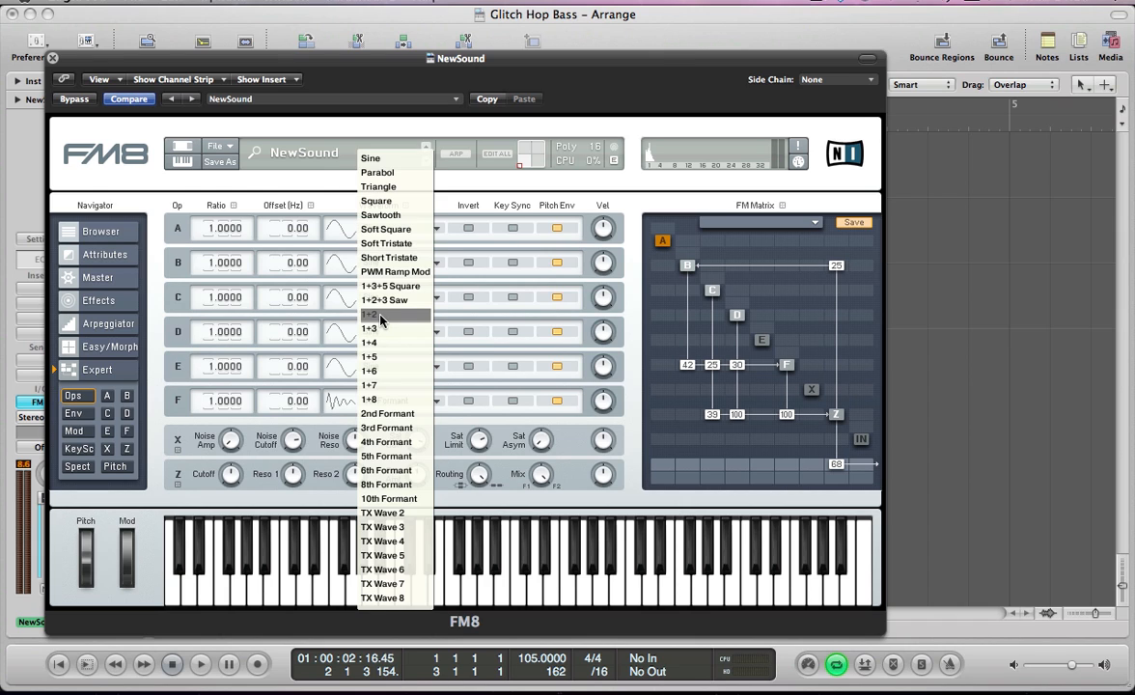
click(369, 314)
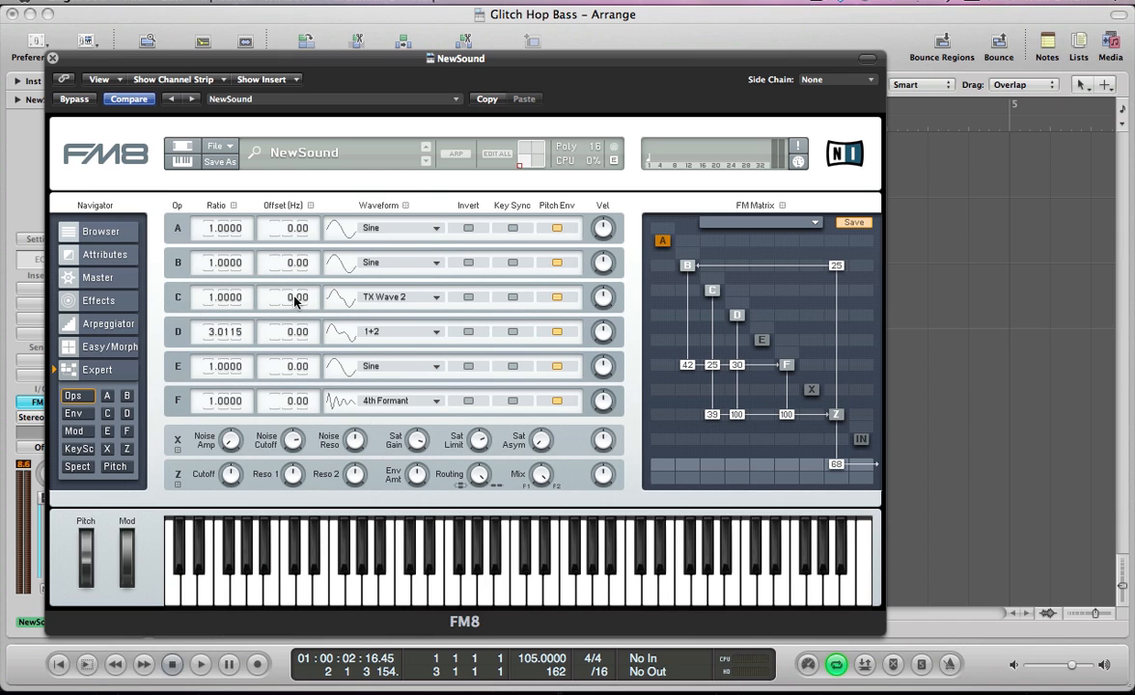
mouse_move(240, 262)
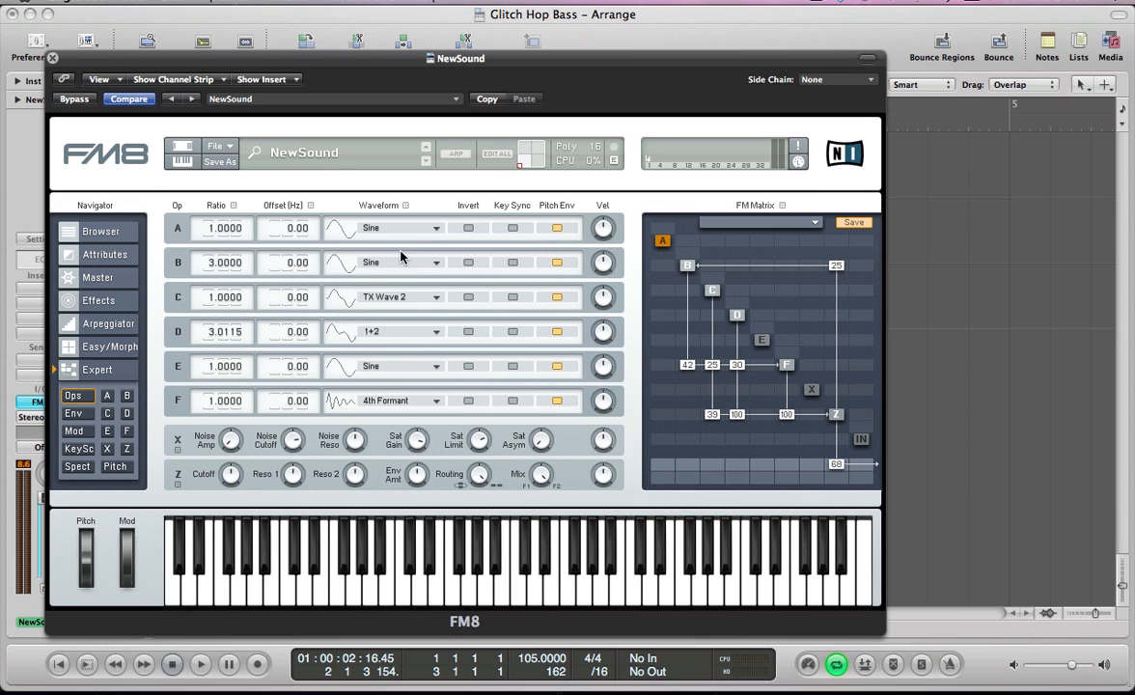
mouse_move(510, 273)
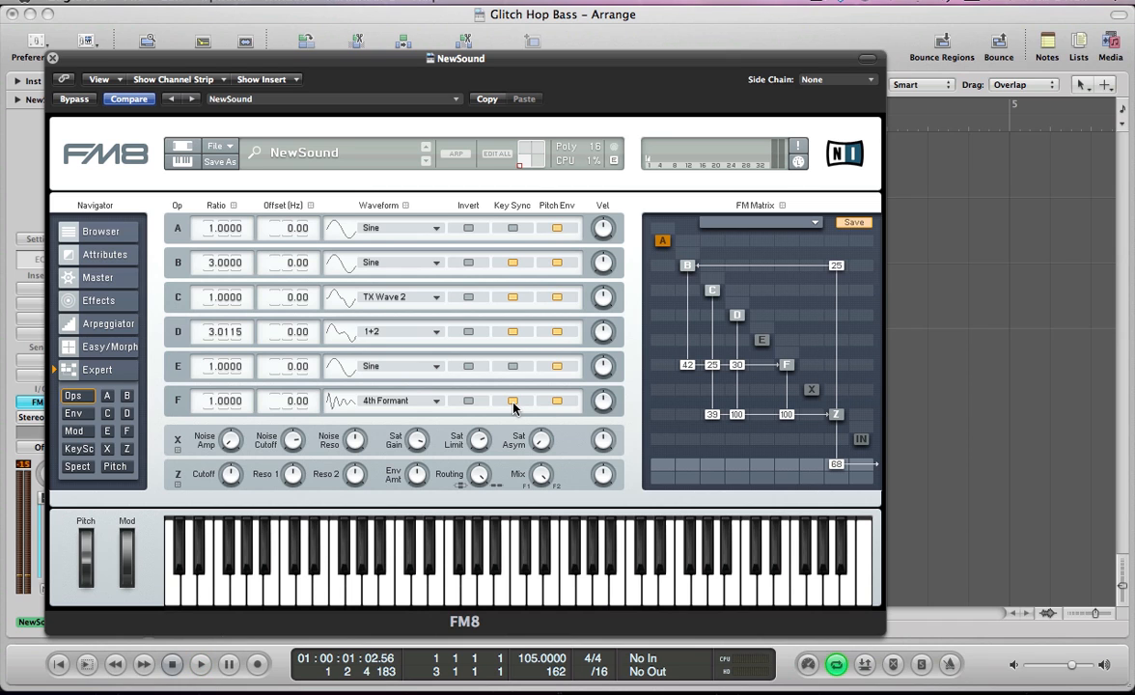
click(200, 664)
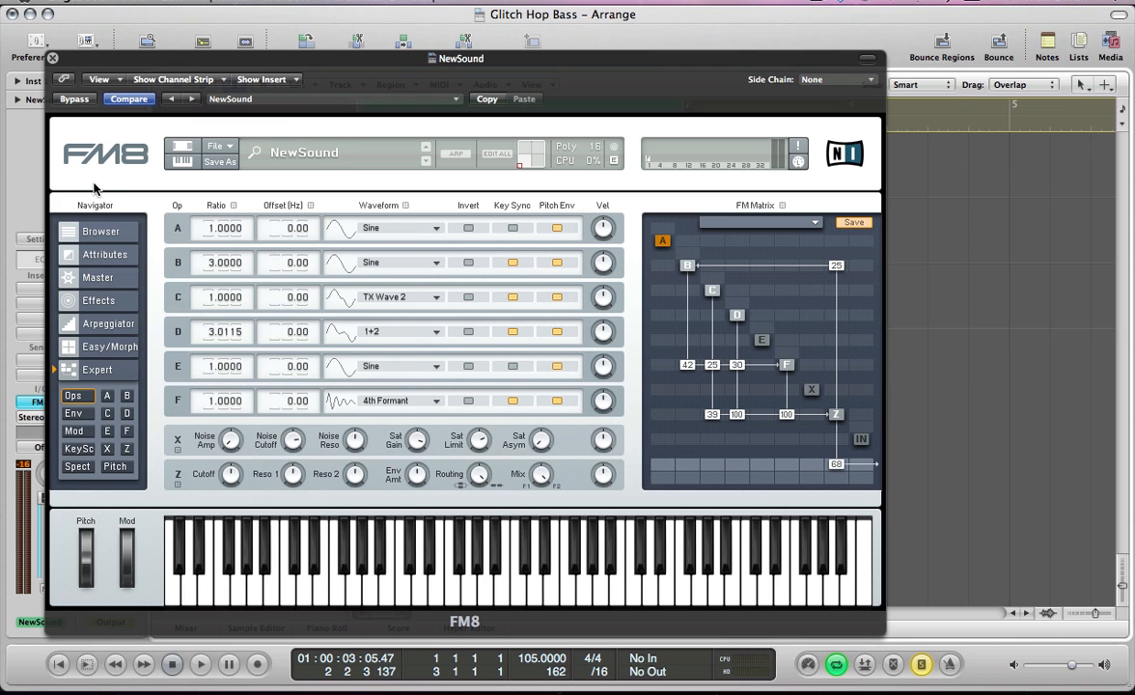
- Raise master analog quality to 47 and digital quality to 39, then audition a note
click(97, 277)
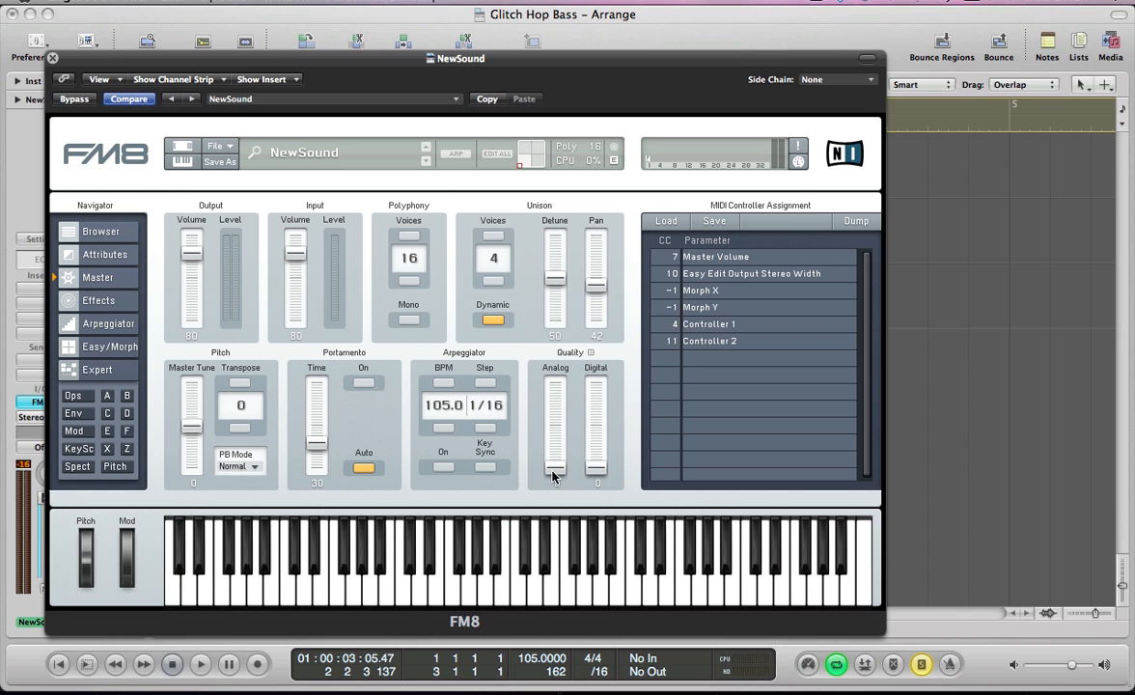
drag(555, 473, 555, 425)
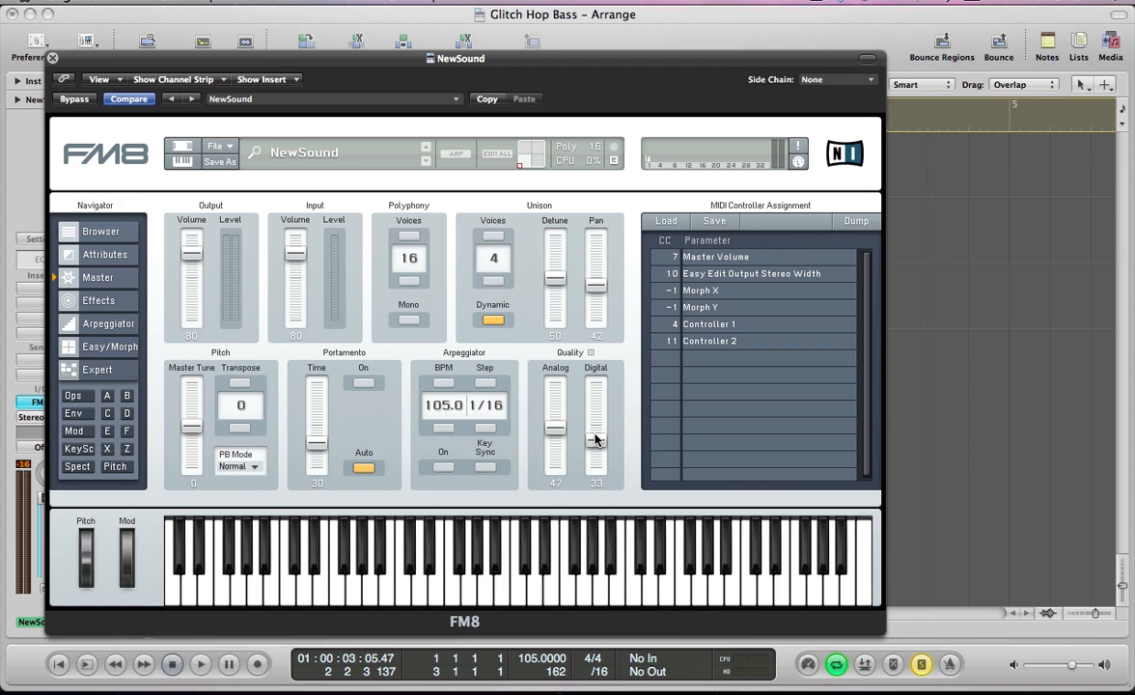
drag(596, 439, 595, 432)
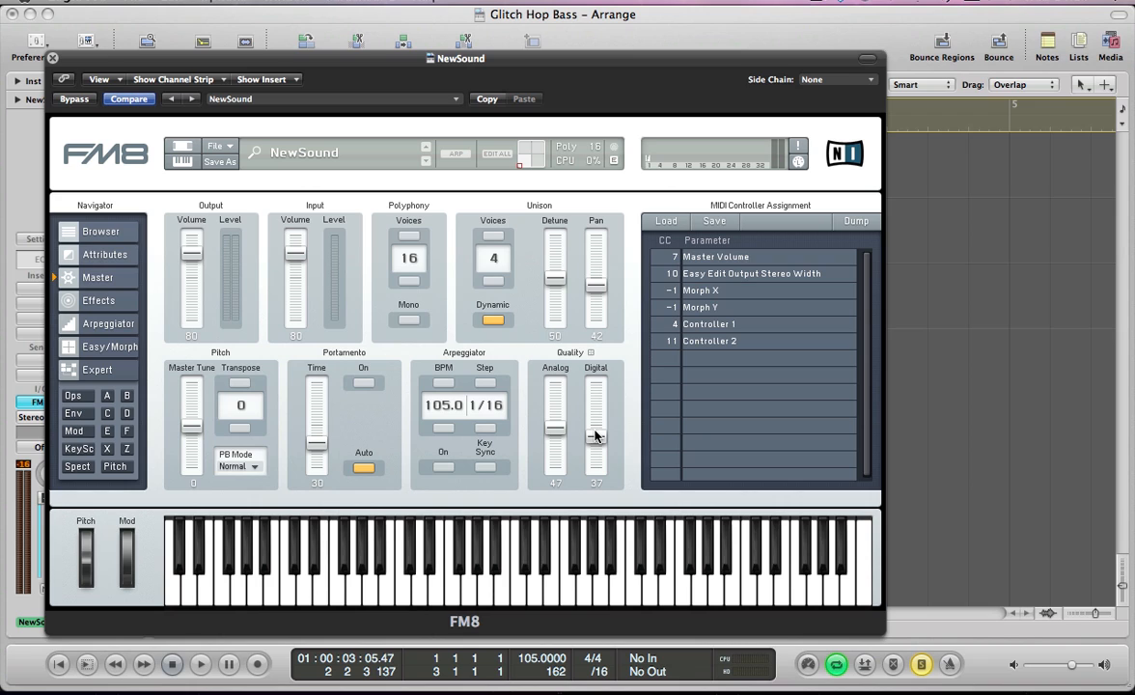
drag(596, 435, 596, 430)
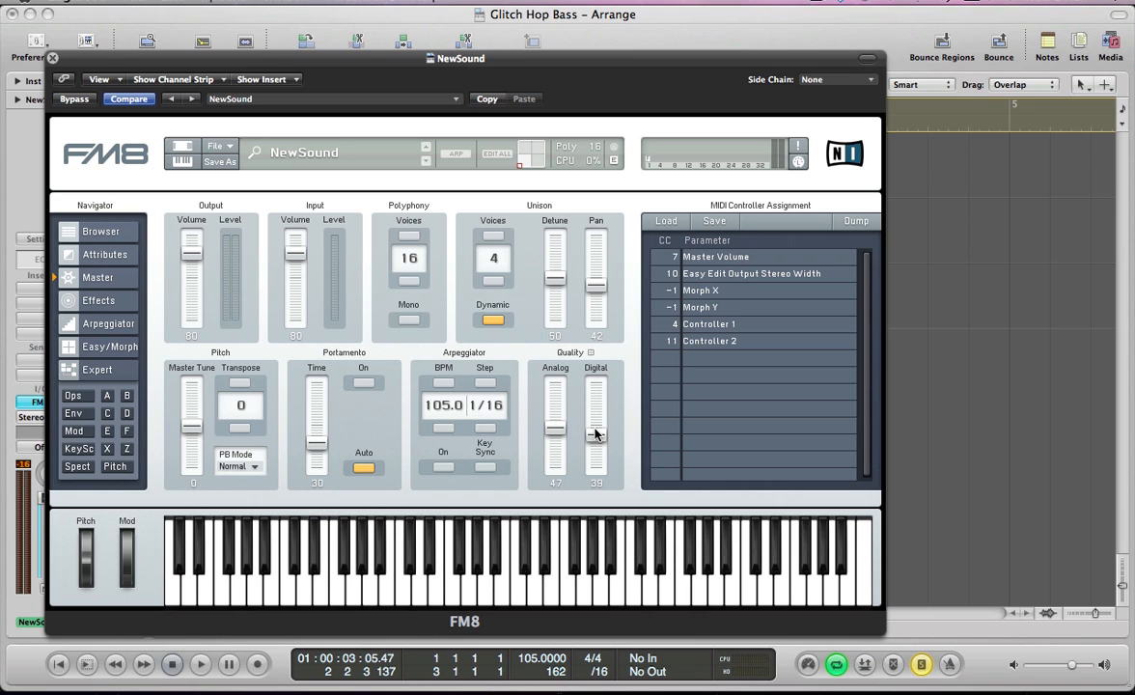
mouse_move(242, 398)
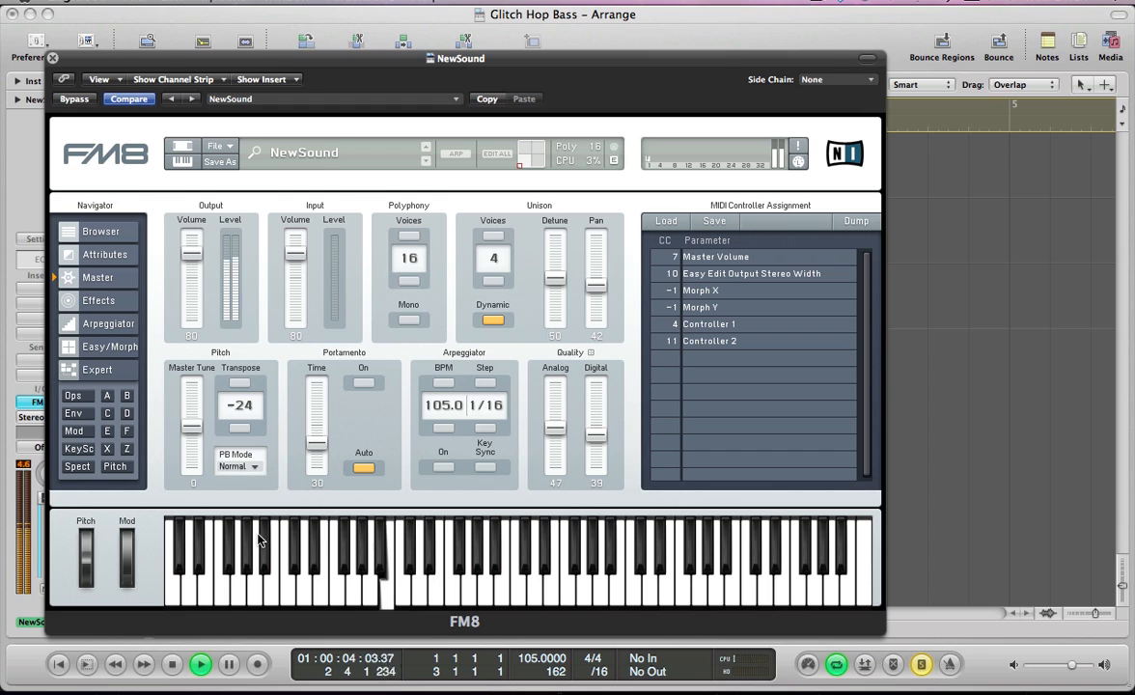
click(171, 664)
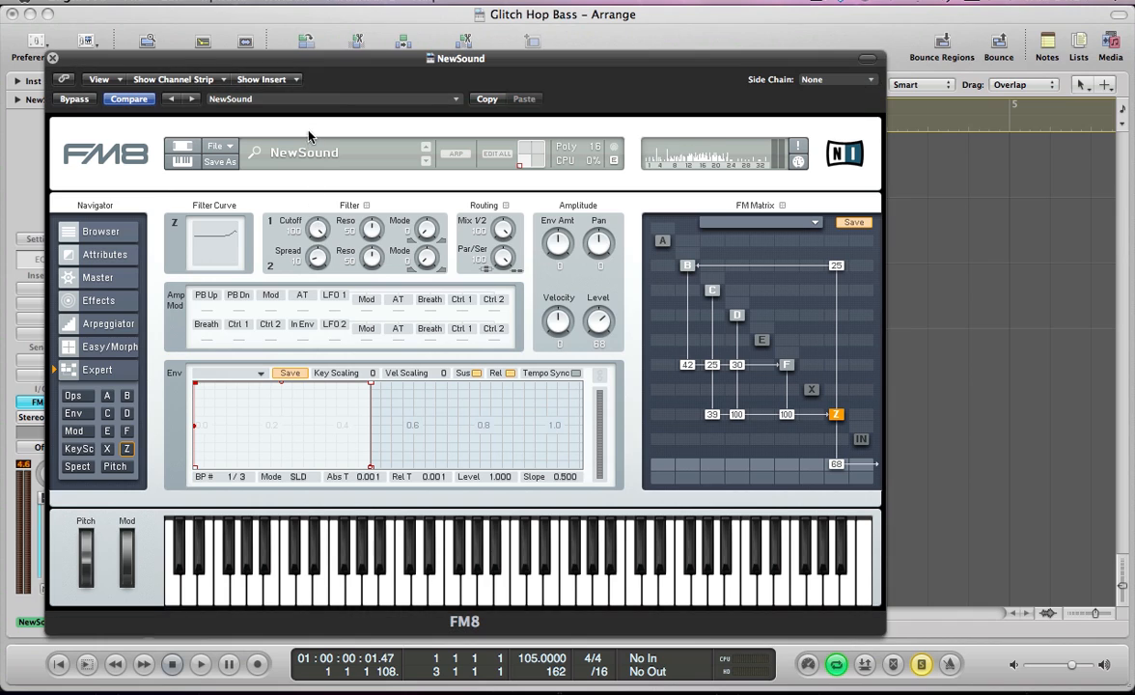
mouse_move(300, 237)
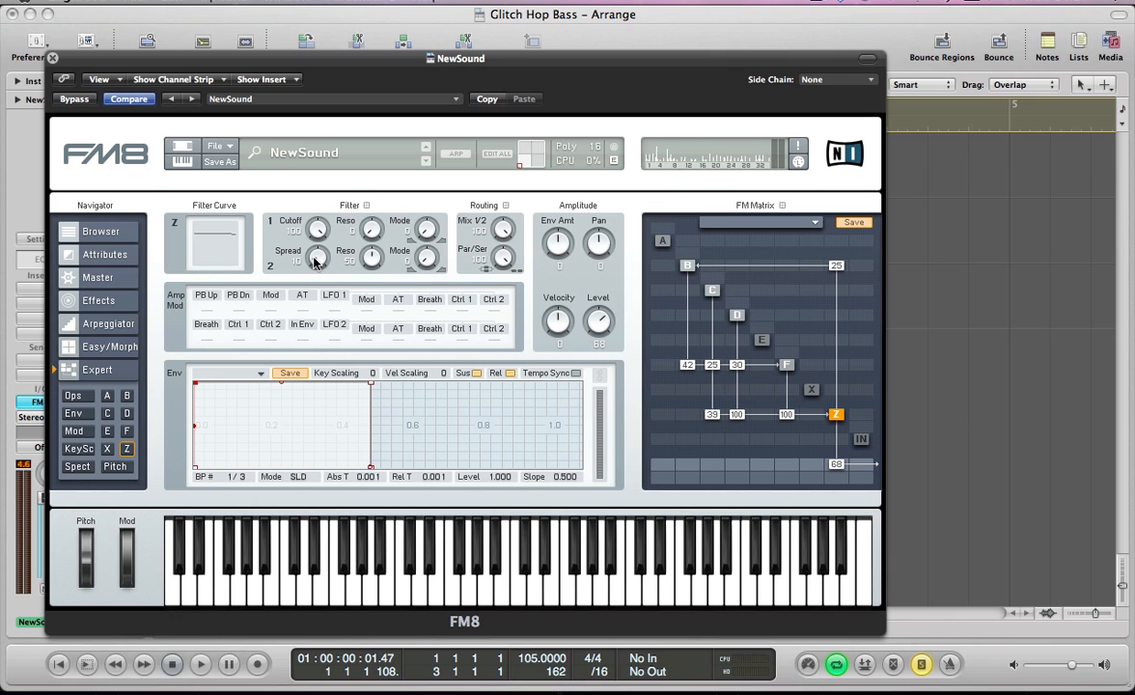
mouse_move(319, 279)
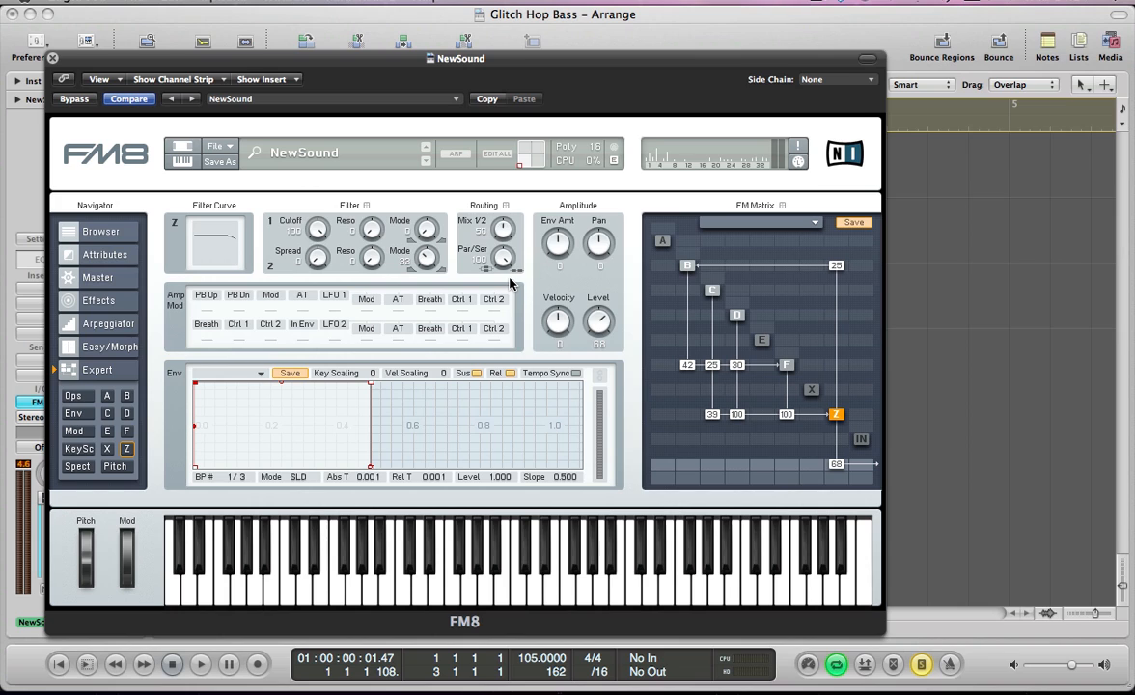
- Lower the Z filter's blend between its two filters to about 47
drag(501, 229, 501, 237)
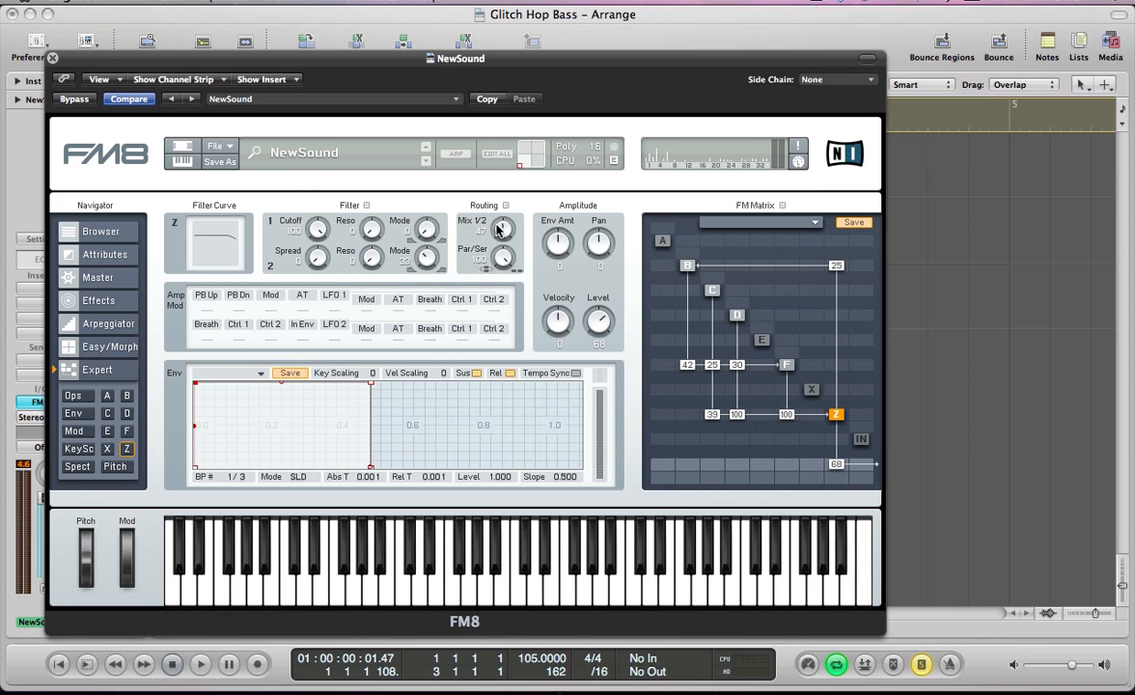
mouse_move(498, 271)
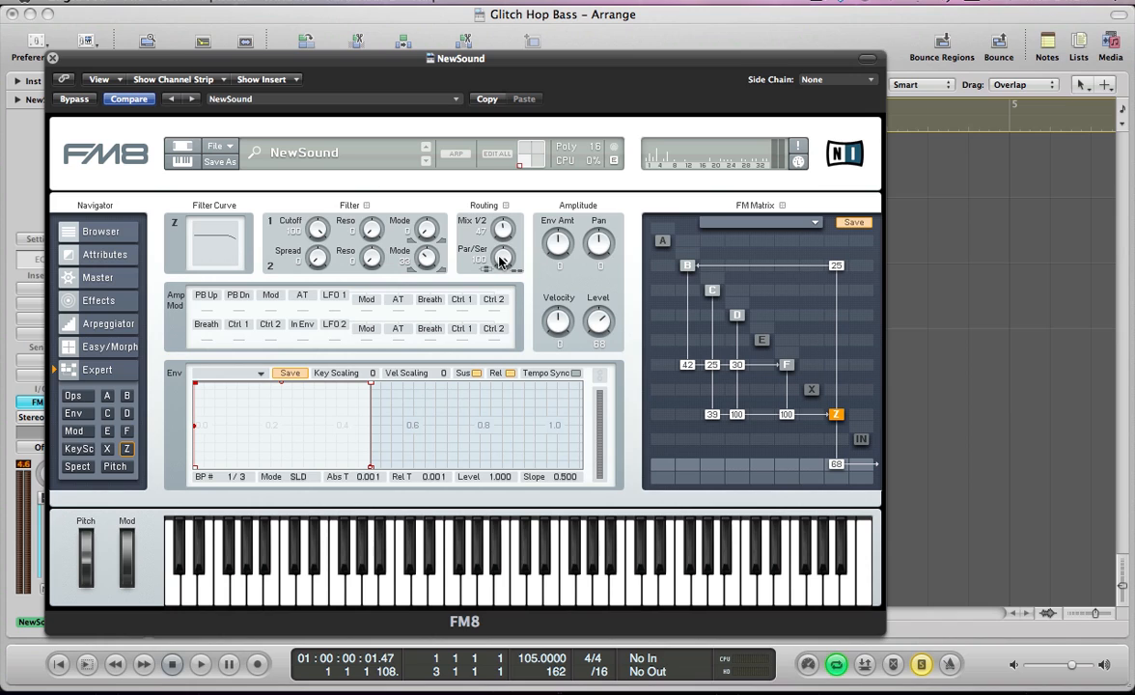
mouse_move(563, 246)
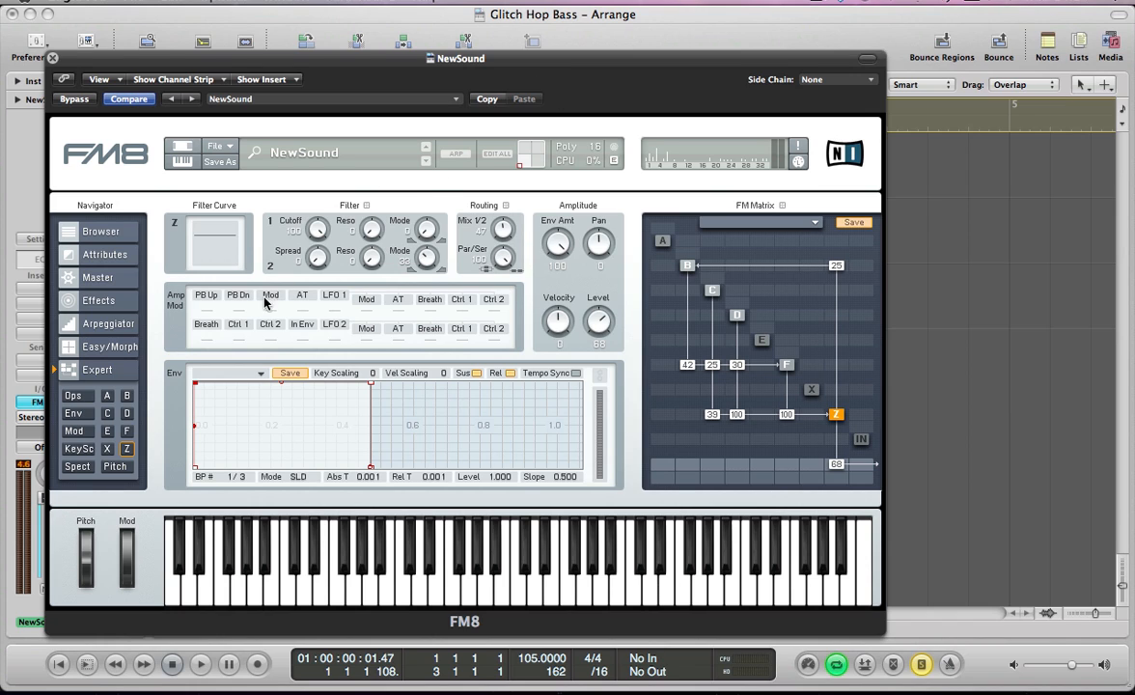
mouse_move(270, 437)
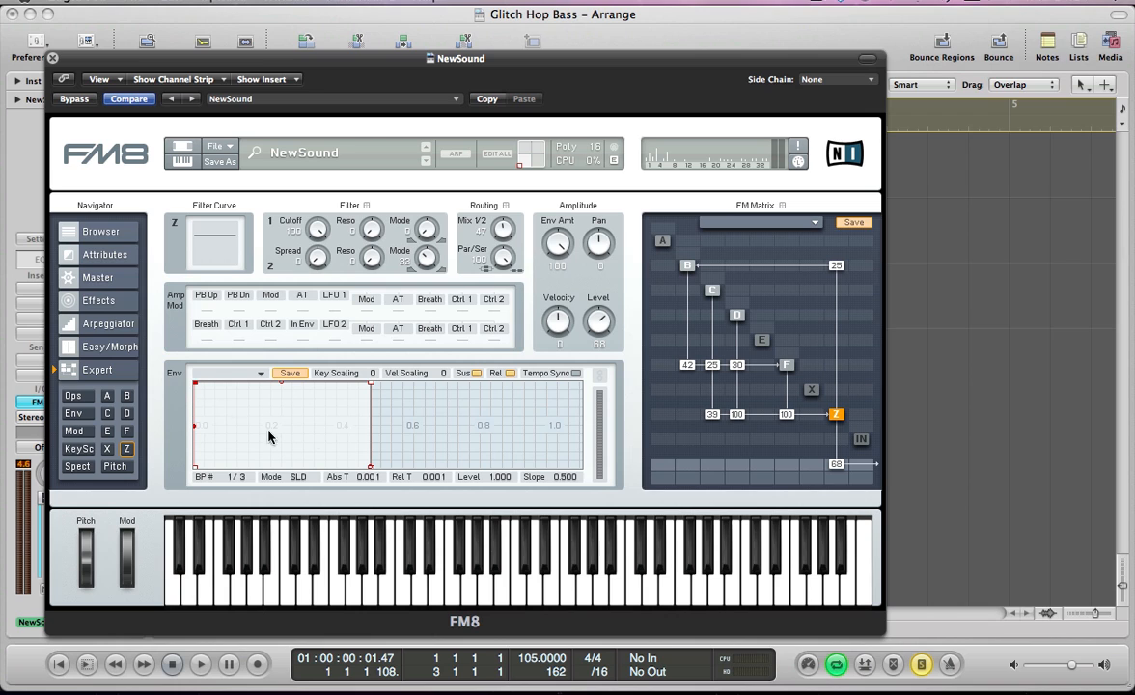
mouse_move(337, 439)
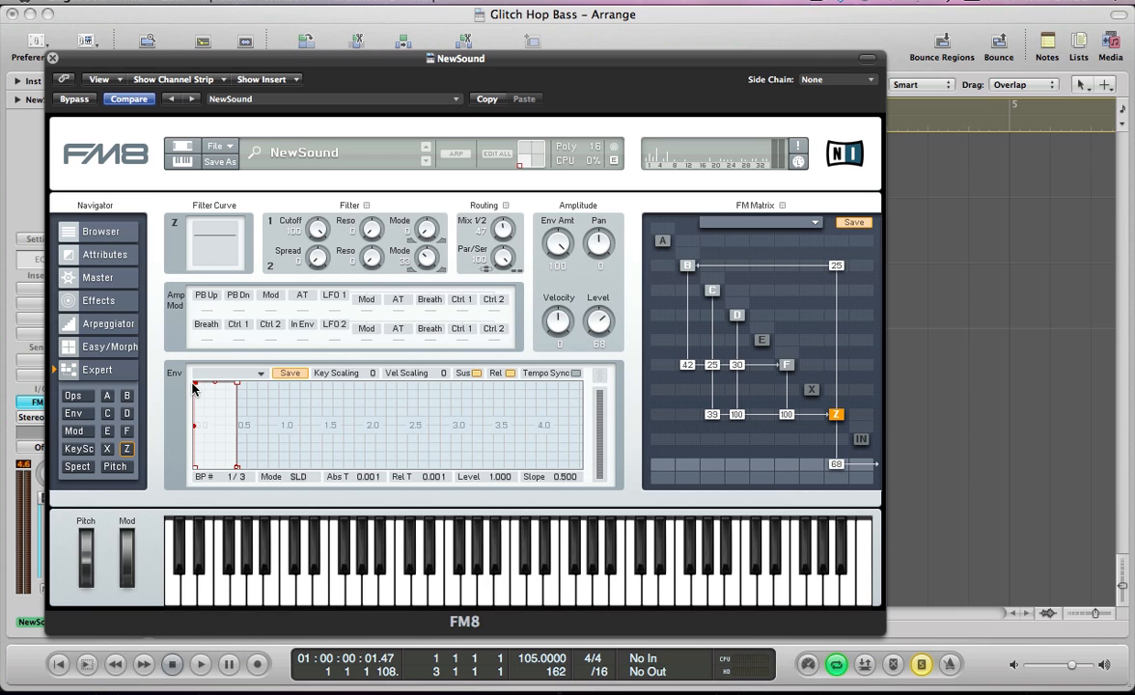
- Stretch the Z envelope's rise to about 3.8 s and add a curved fall to zero
drag(198, 387, 217, 384)
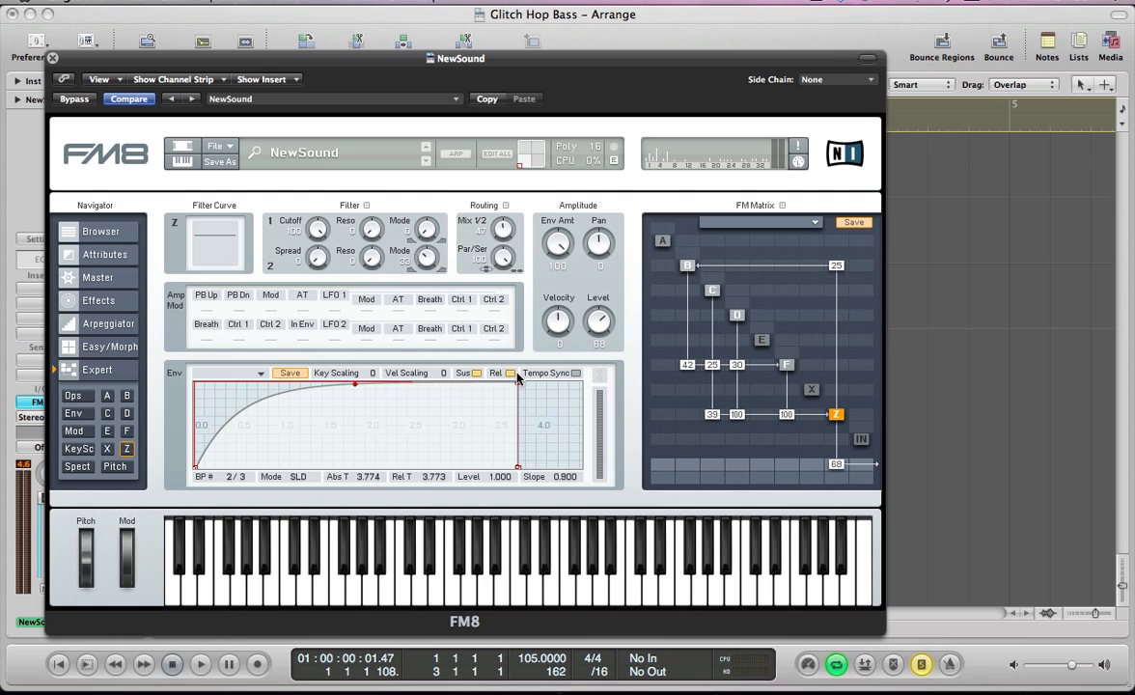
drag(355, 384, 355, 424)
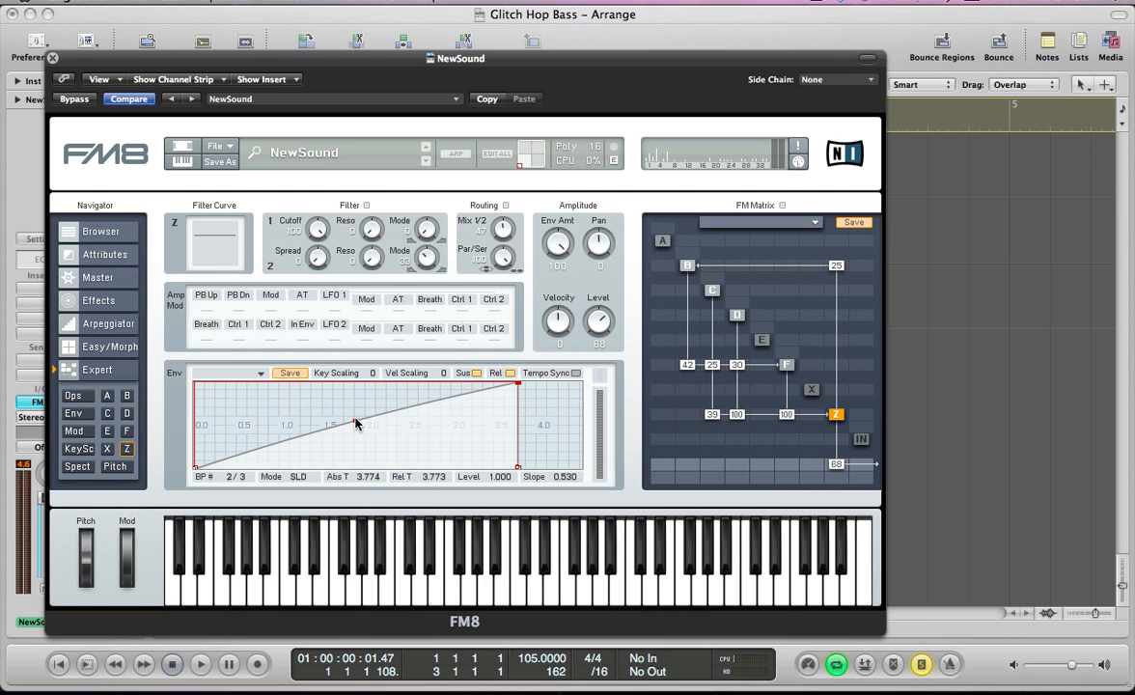
drag(335, 431, 355, 413)
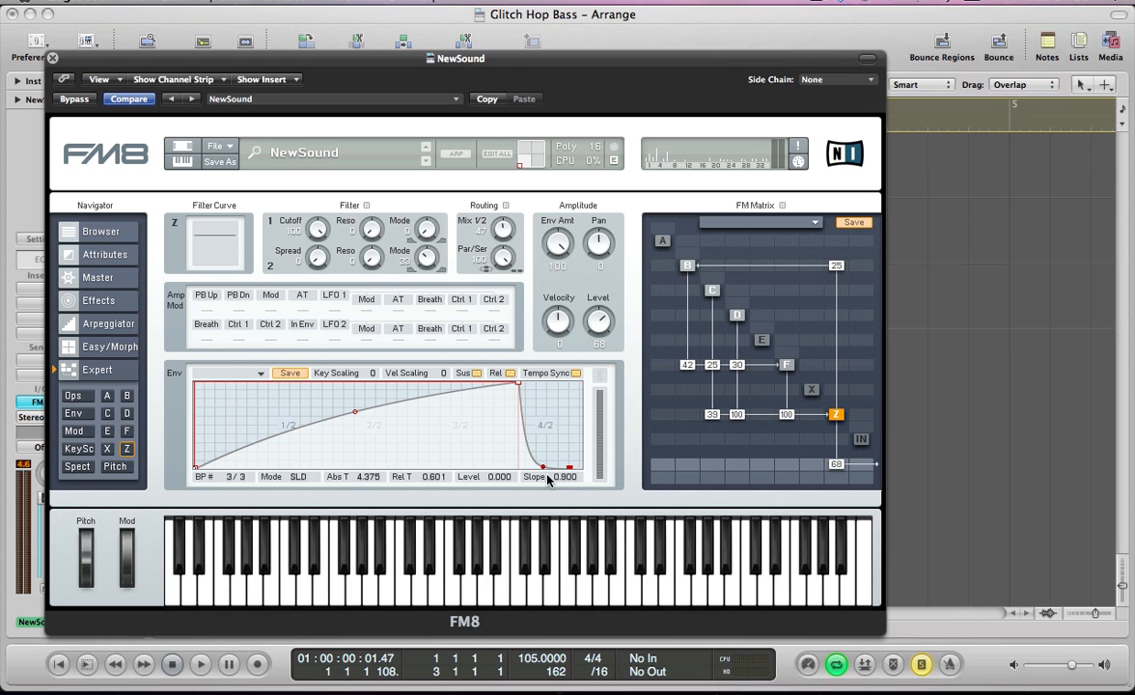
drag(548, 469, 544, 439)
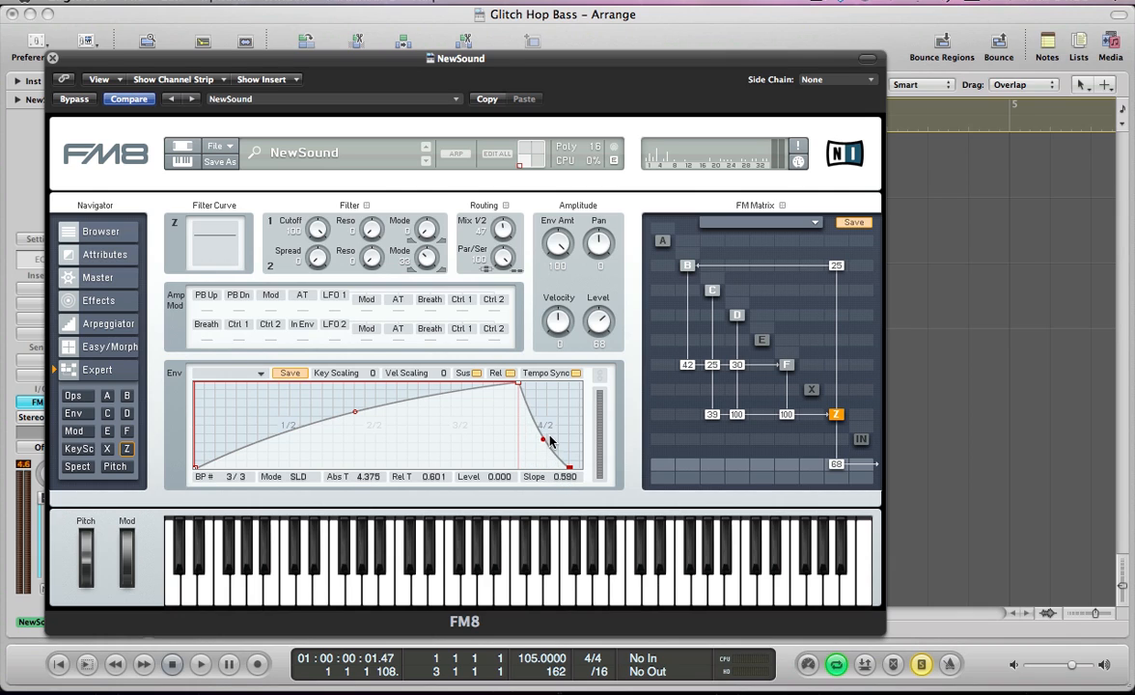
drag(542, 439, 547, 428)
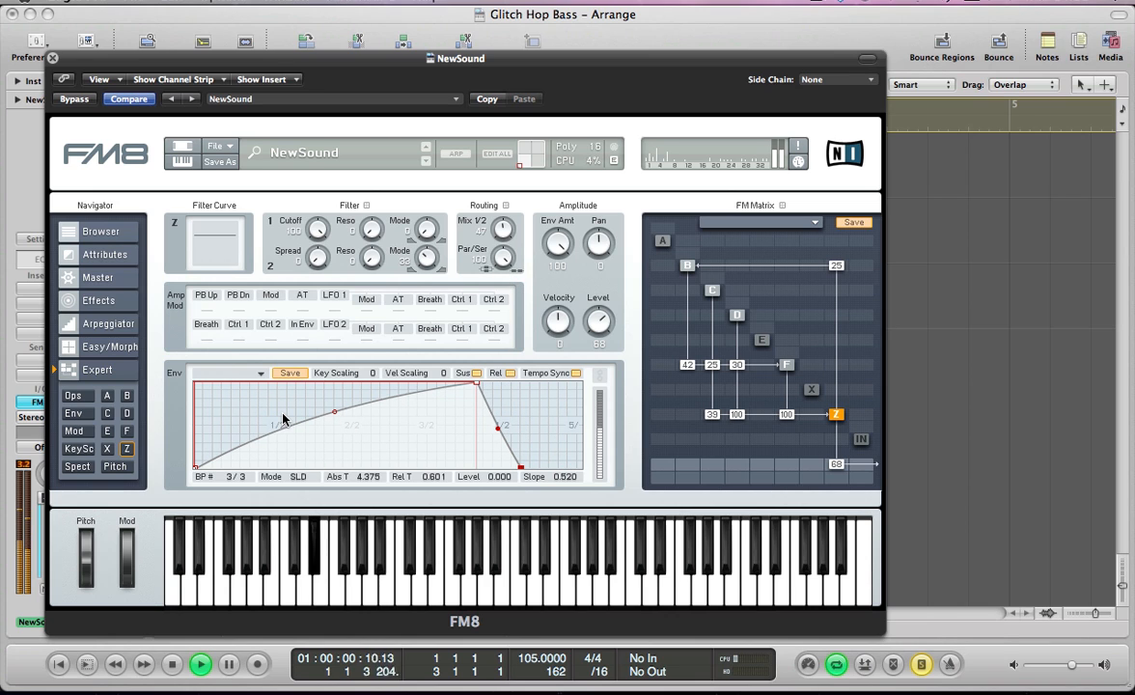
click(201, 664)
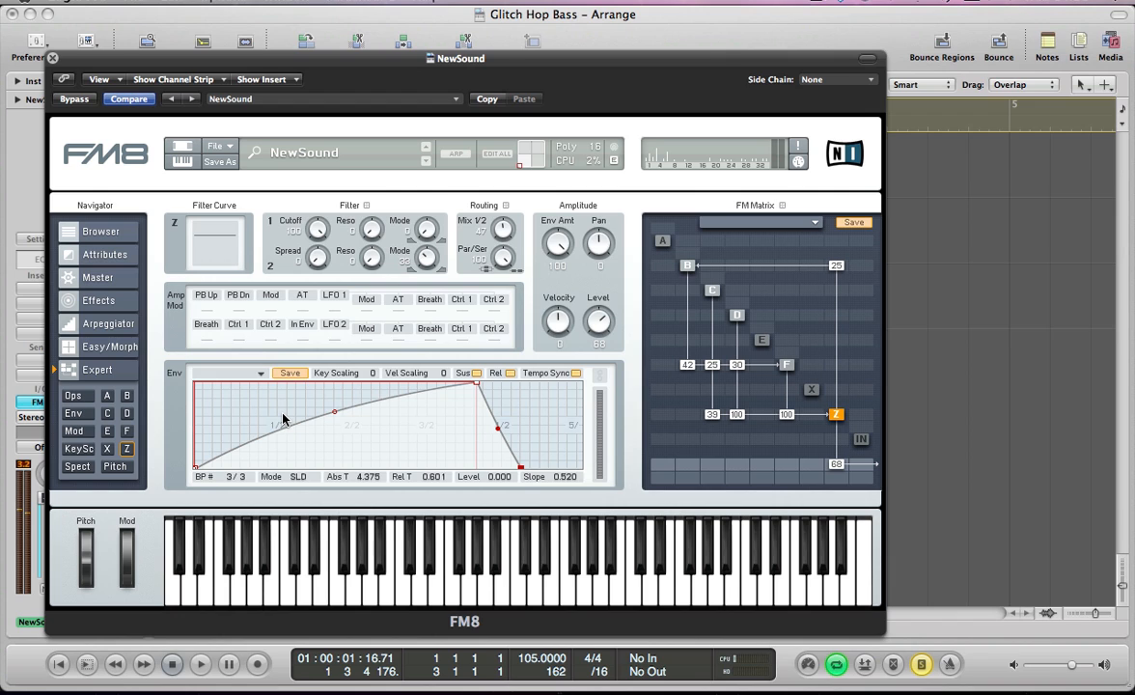
mouse_move(335, 433)
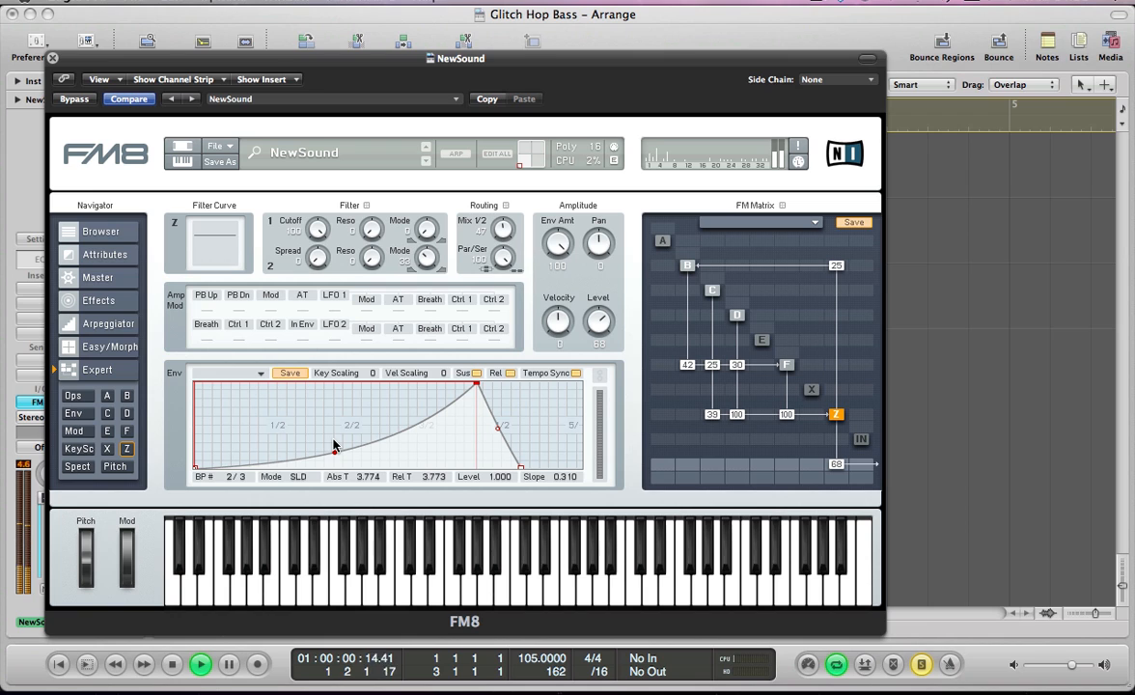
- Give the rise a slight curve, audition it, and show all operator envelopes
drag(336, 447, 336, 471)
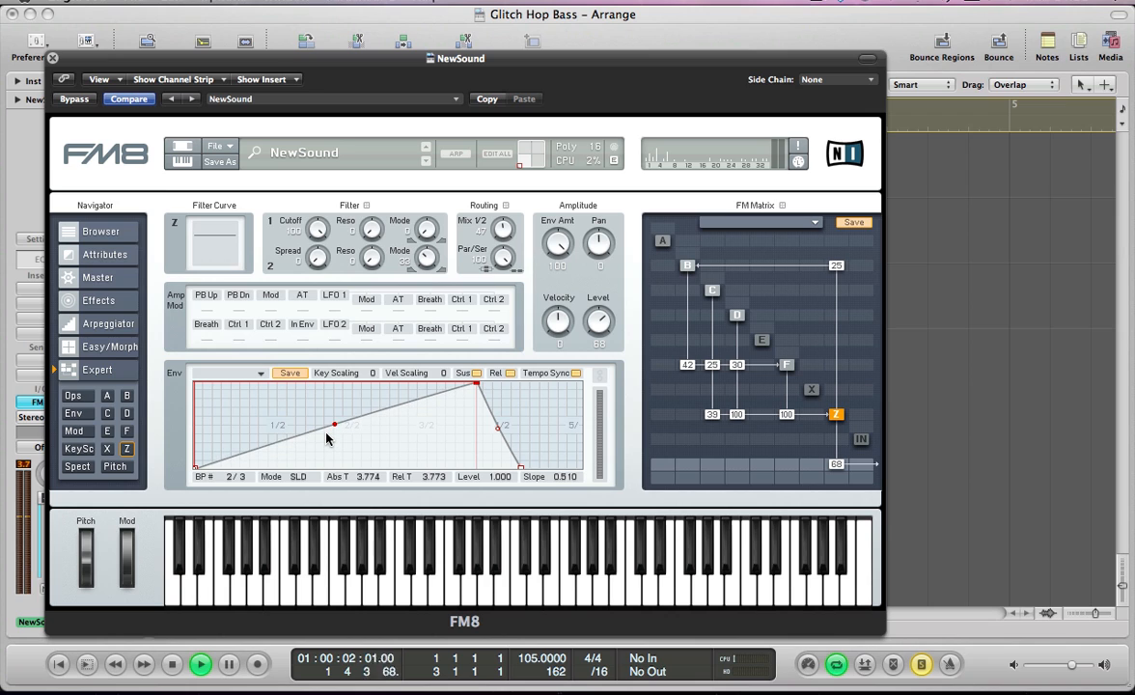
drag(334, 425, 332, 445)
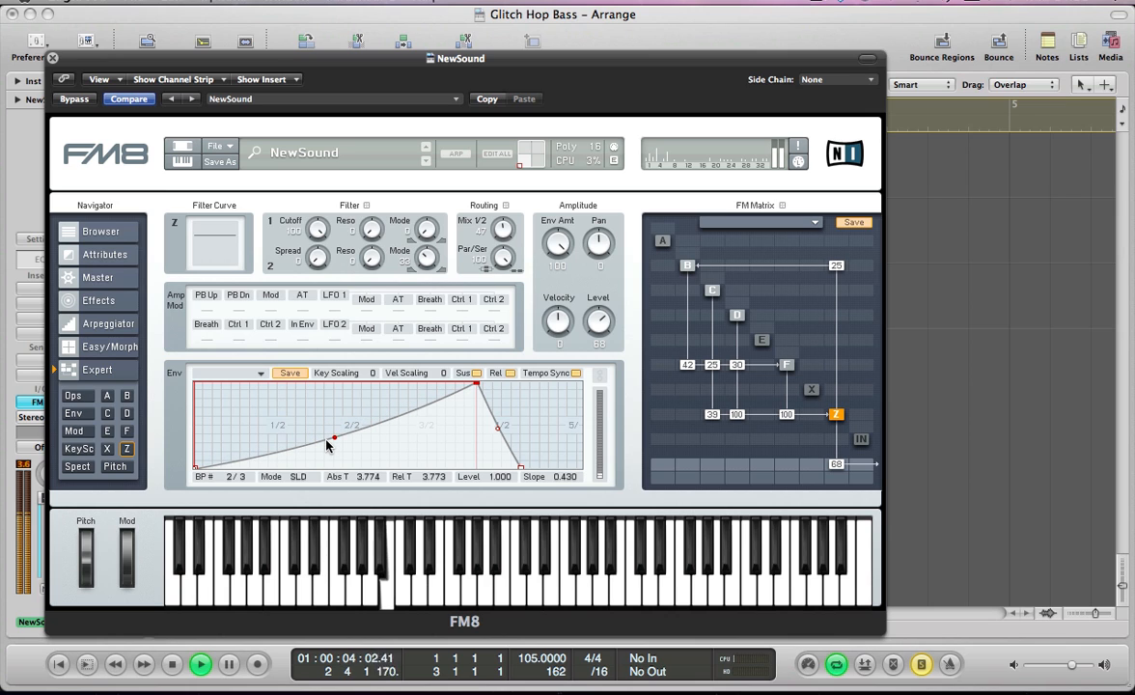
click(201, 665)
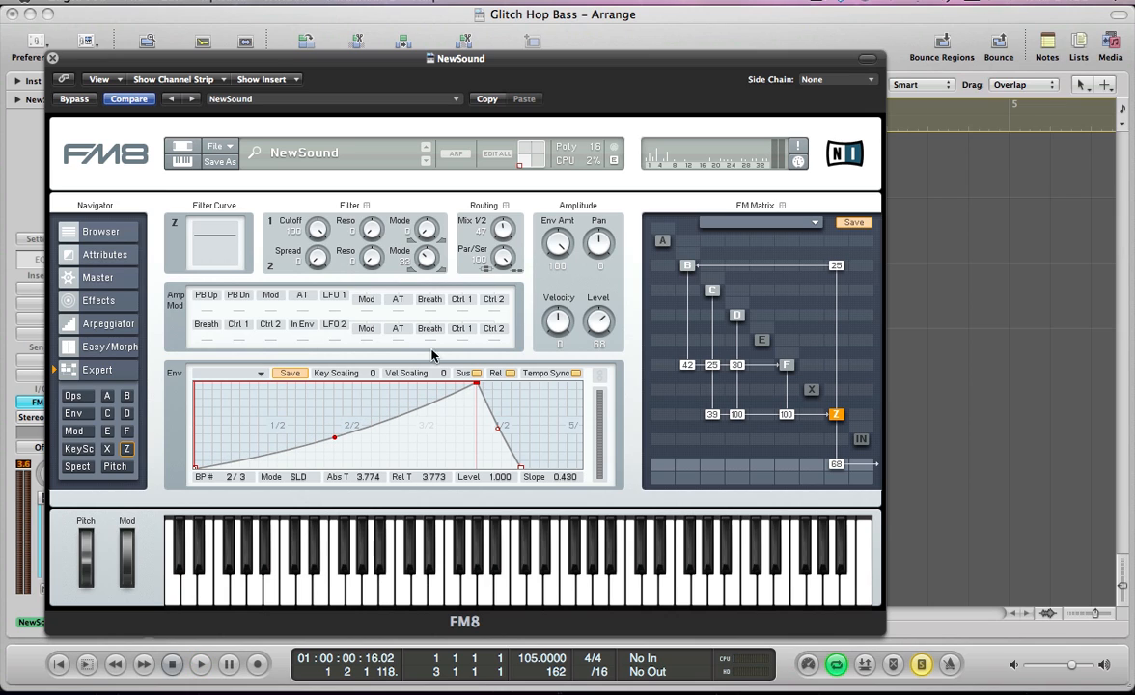
mouse_move(293, 412)
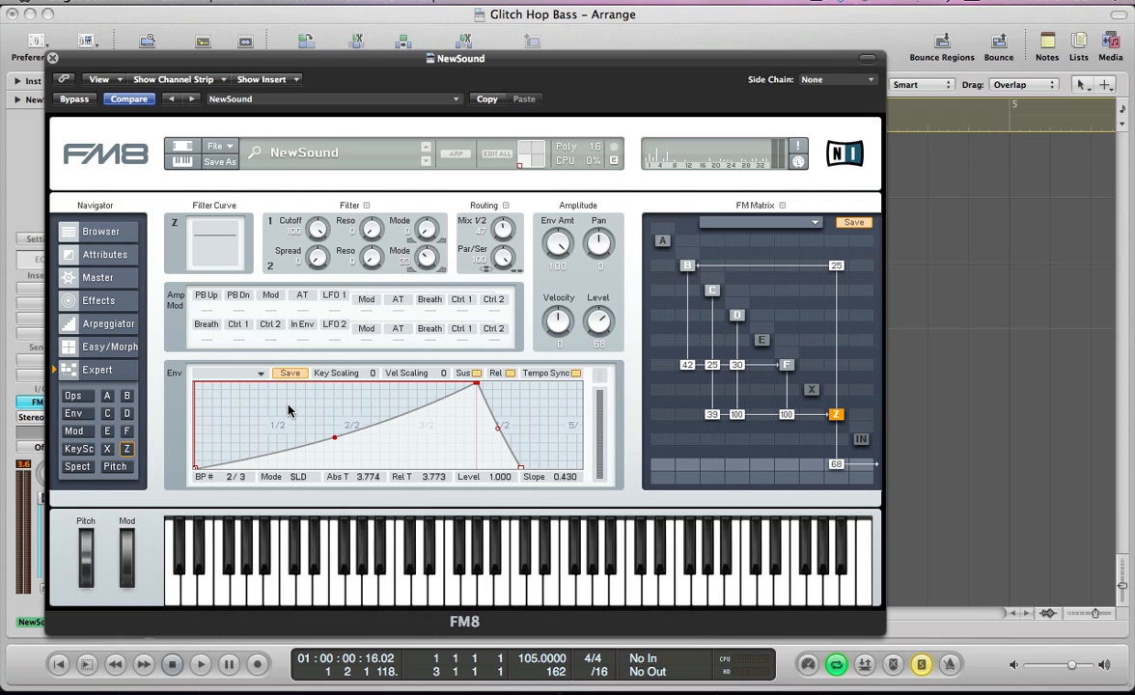
click(74, 413)
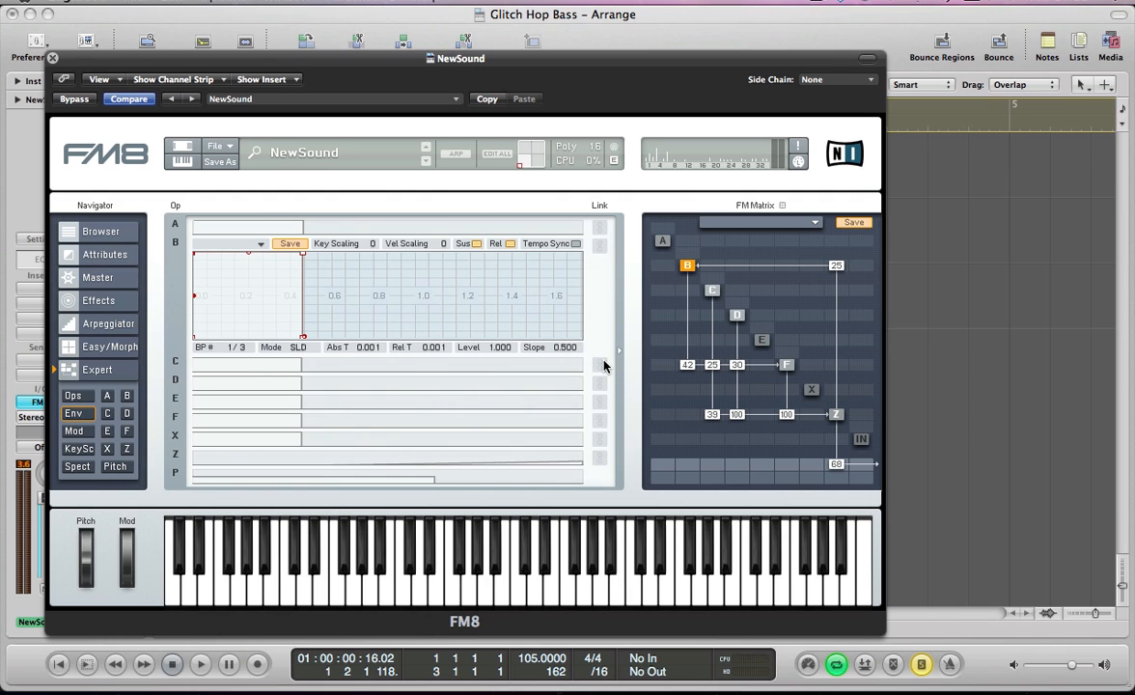
mouse_move(230, 364)
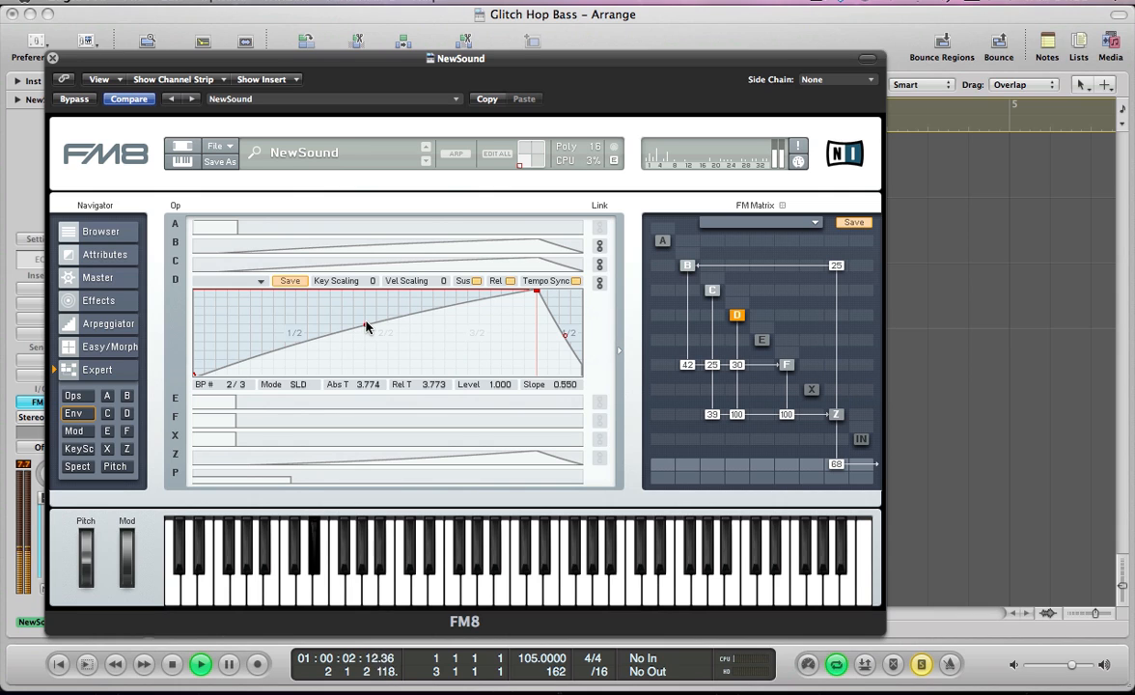
- Fine-tune the curve of operator D's slow-rise envelope
drag(366, 326, 367, 323)
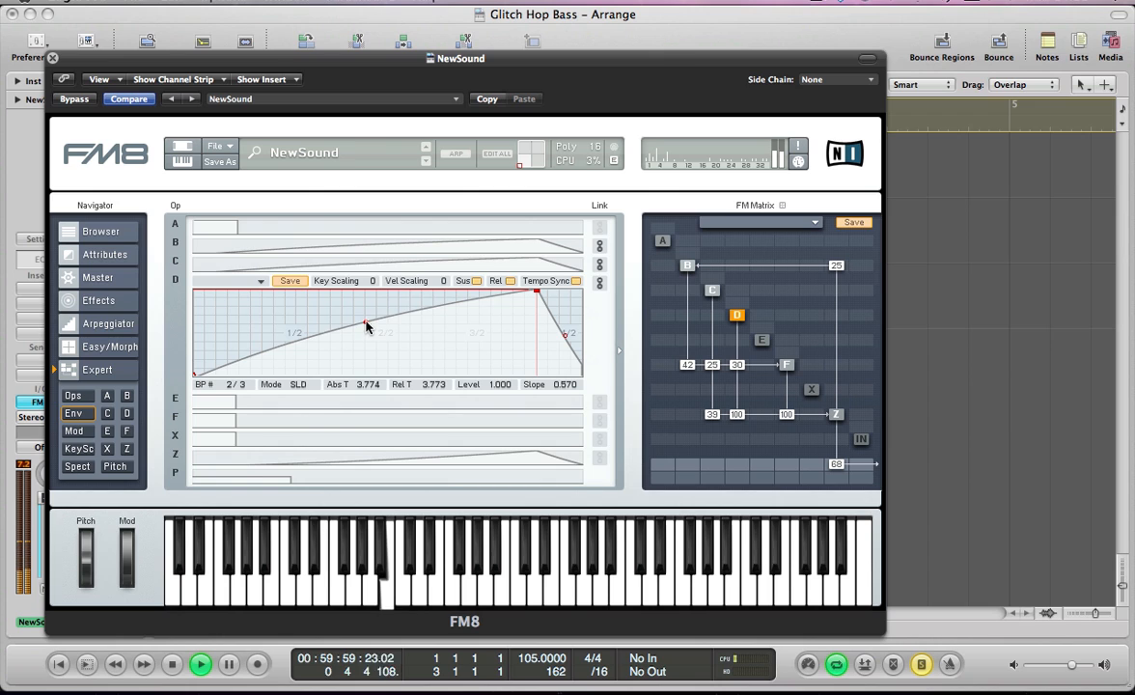
drag(364, 326, 367, 321)
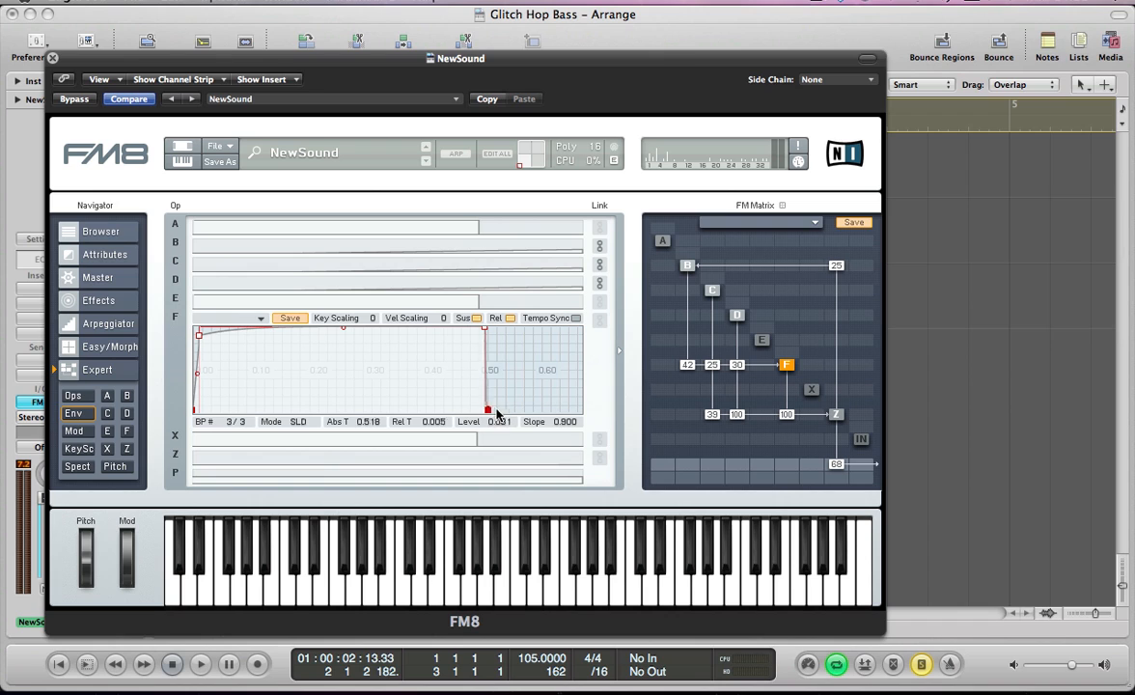
- Drop operator F's last envelope breakpoint to silence near 0.63 s and audition
drag(488, 411, 519, 411)
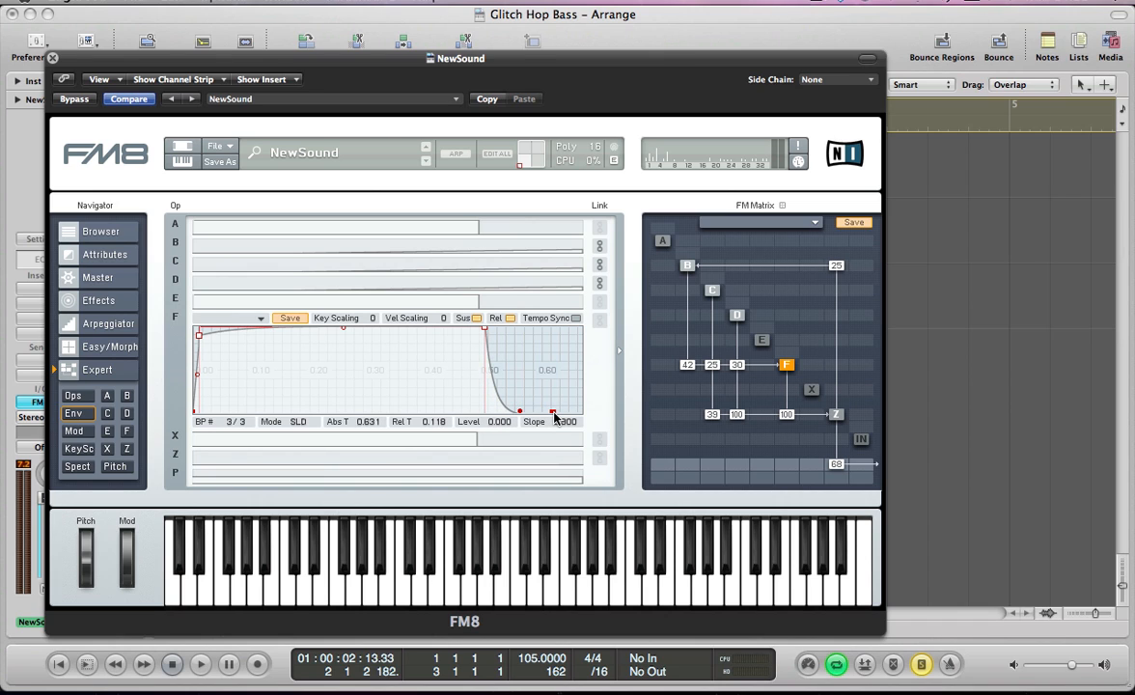
click(200, 664)
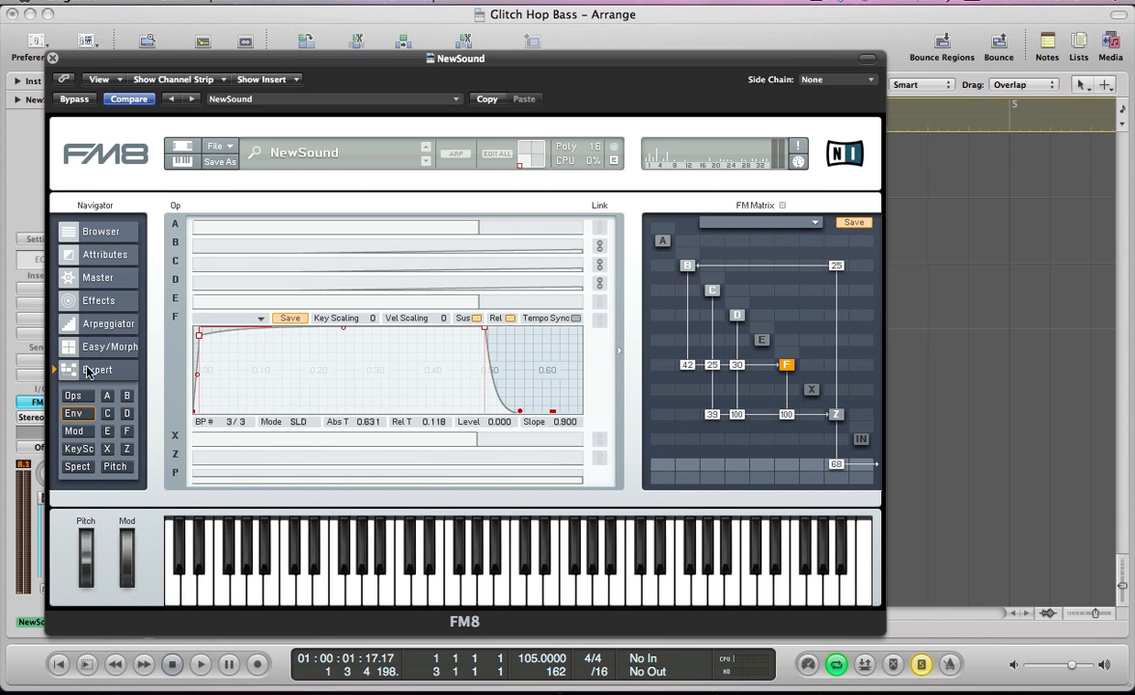
- Boost the Peak EQ's upper-mid peak and raise its second band's Q to 75
click(99, 300)
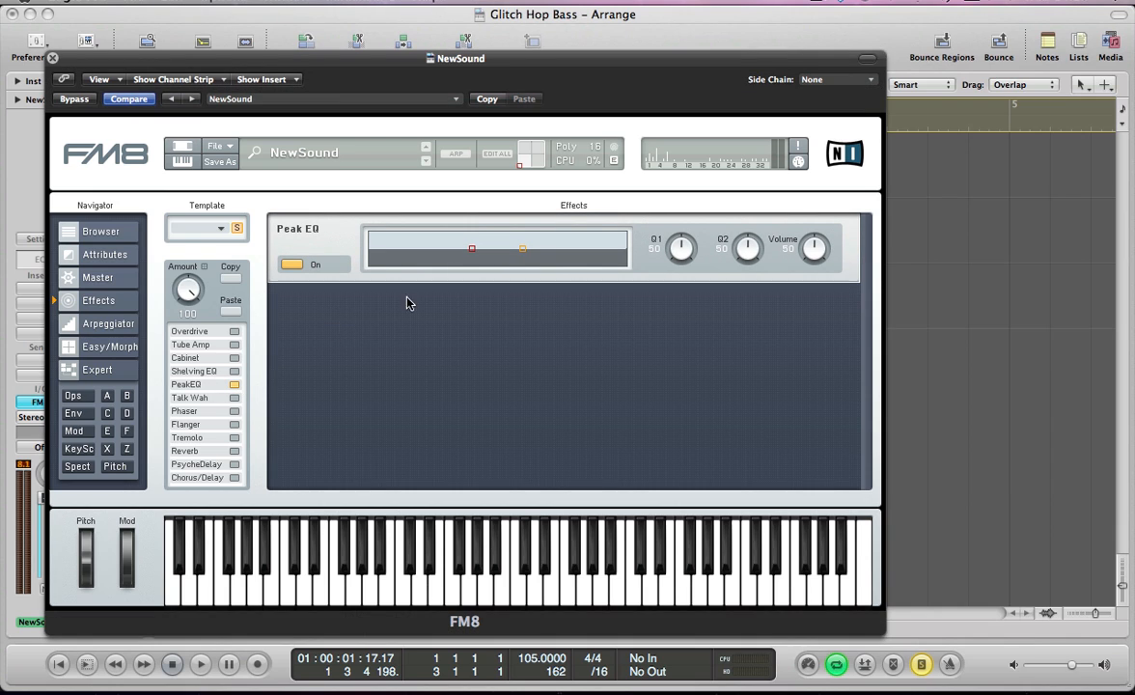
drag(522, 249, 539, 240)
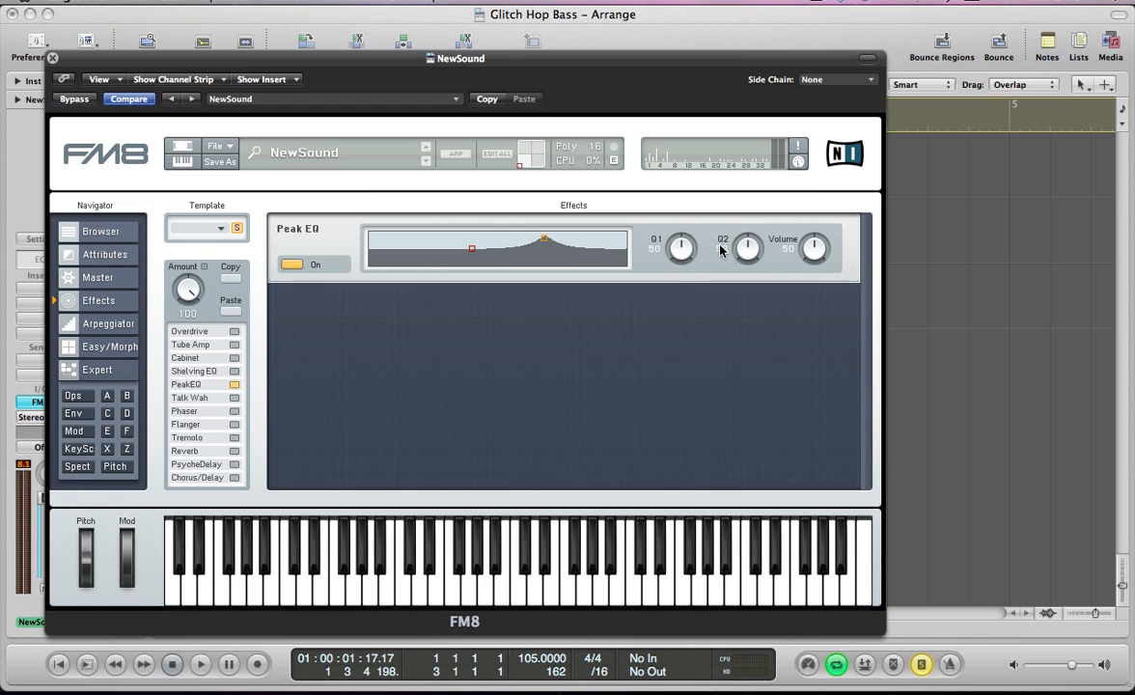
drag(747, 249, 747, 232)
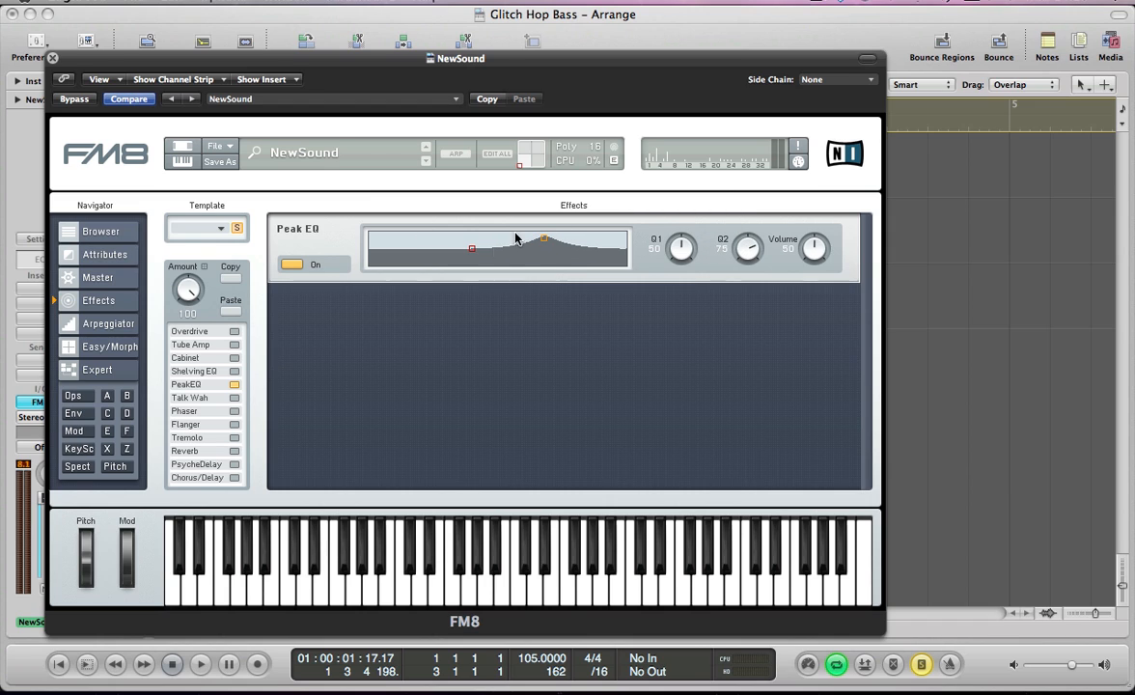
drag(516, 238, 555, 281)
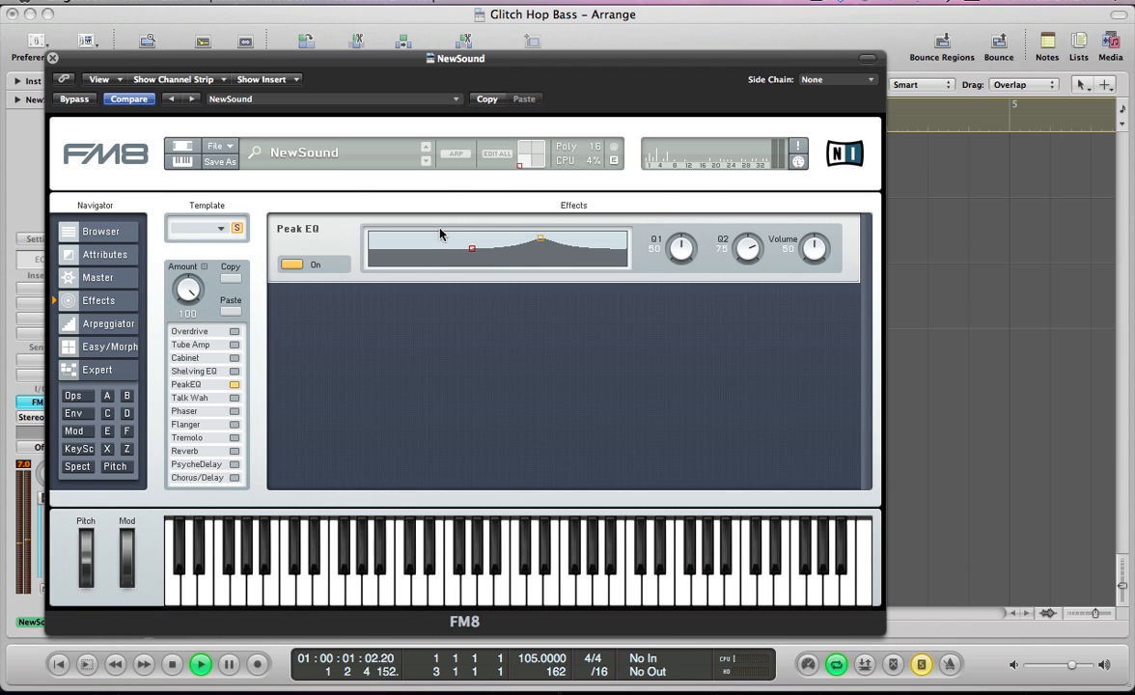
- Toggle the Peak EQ effect and switch on the Phaser
click(233, 384)
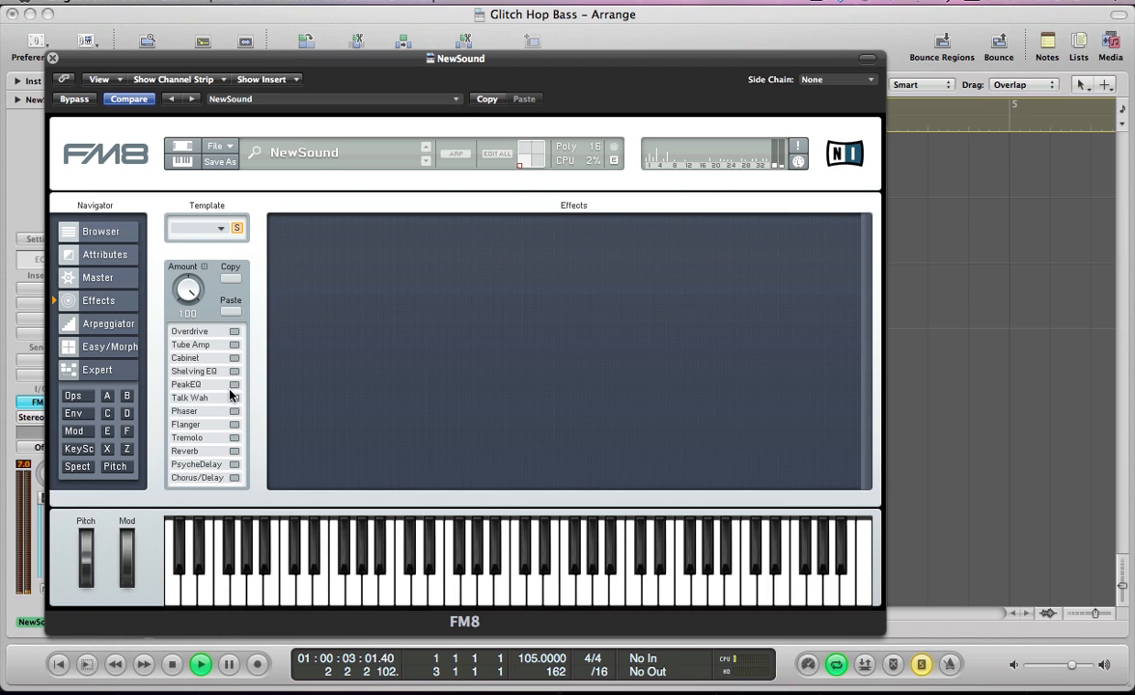
click(185, 384)
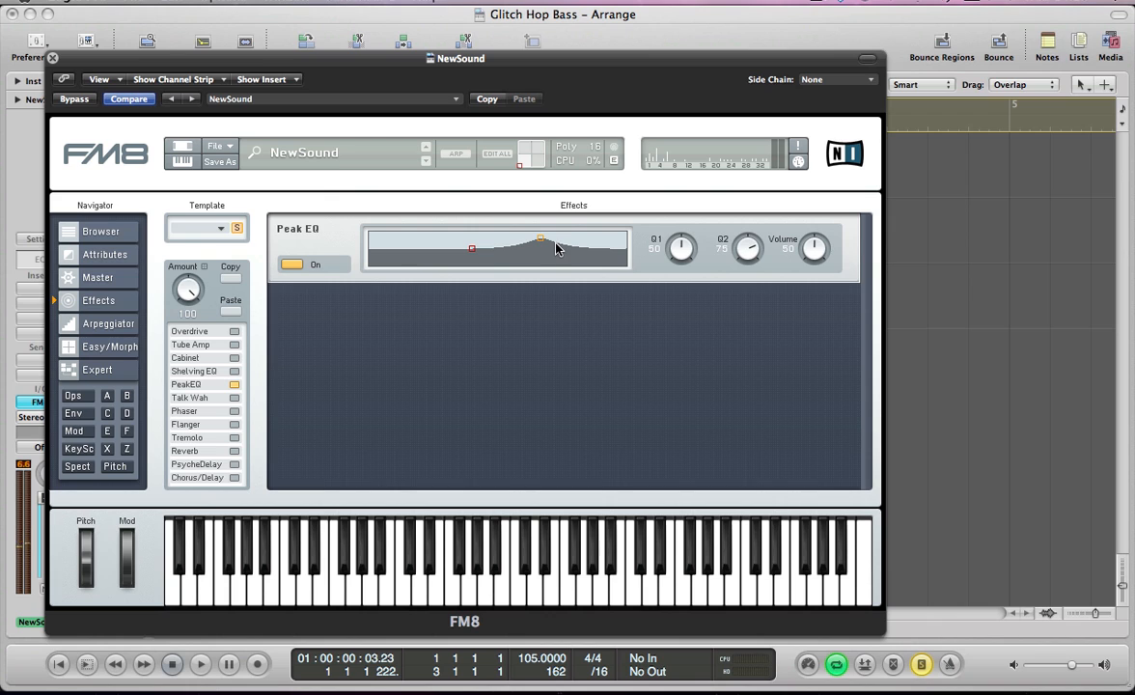
click(234, 411)
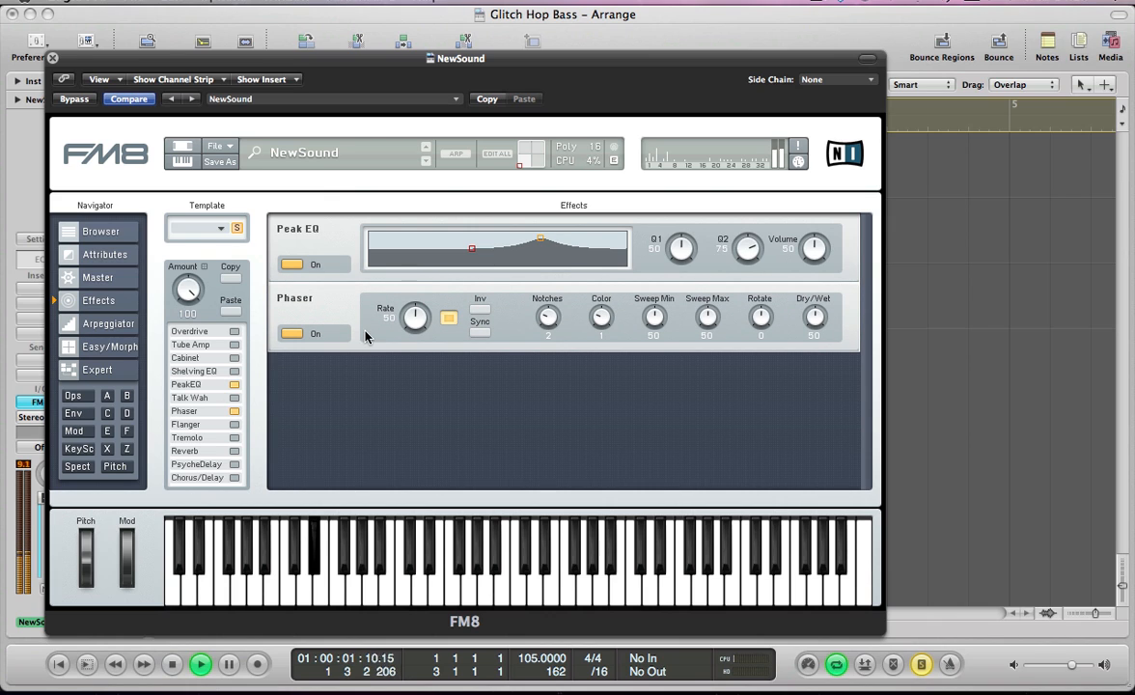
- Turn on the Phaser's tempo sync and switch off one of its Rate options
click(480, 333)
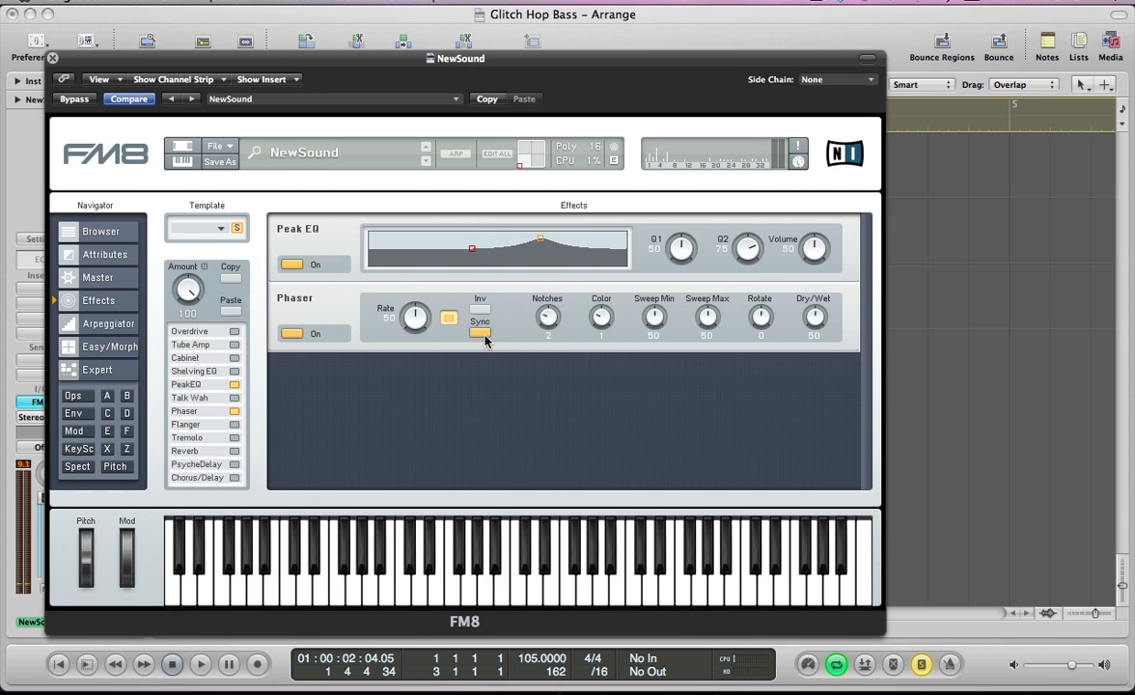
mouse_move(582, 314)
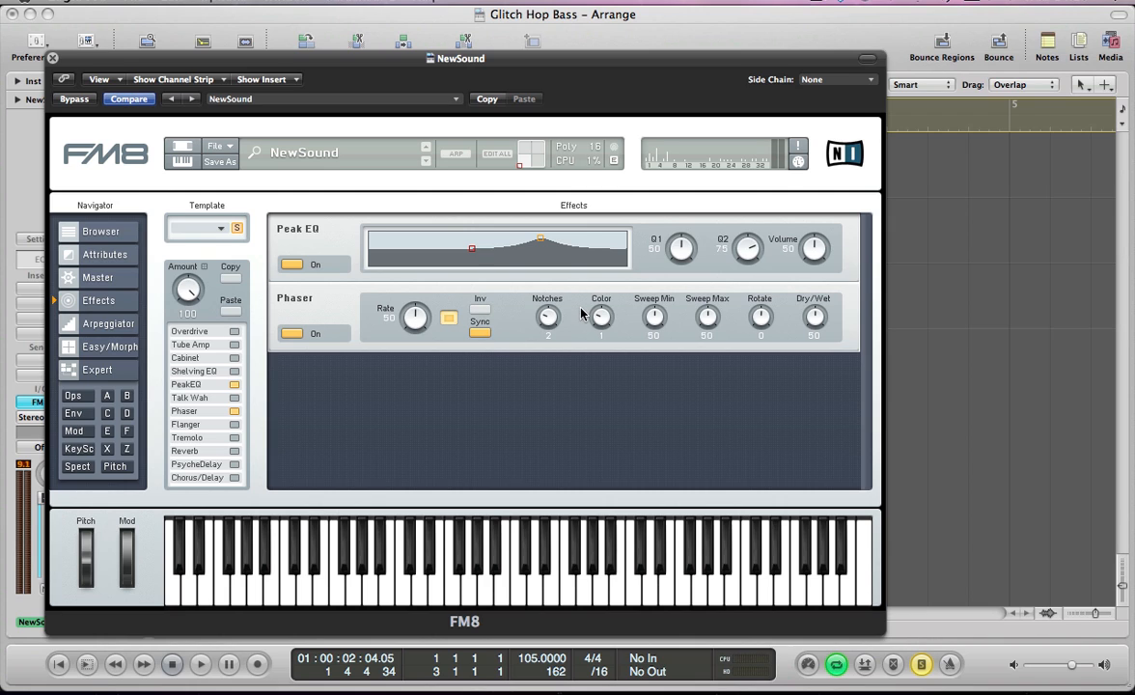
click(448, 318)
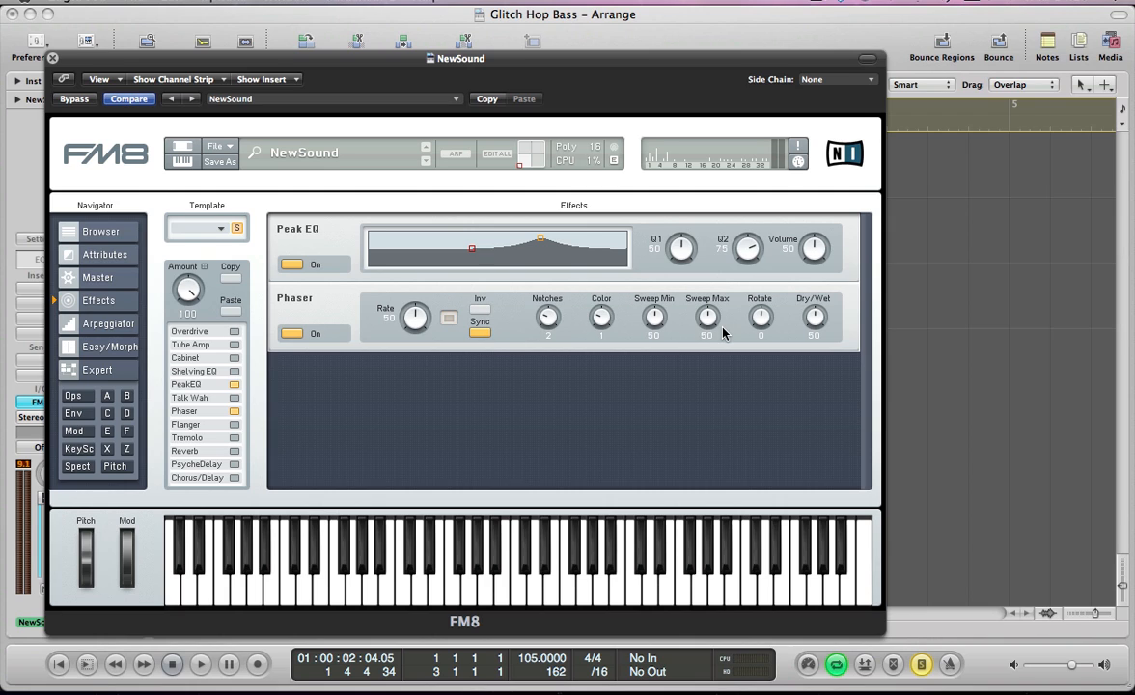
mouse_move(801, 304)
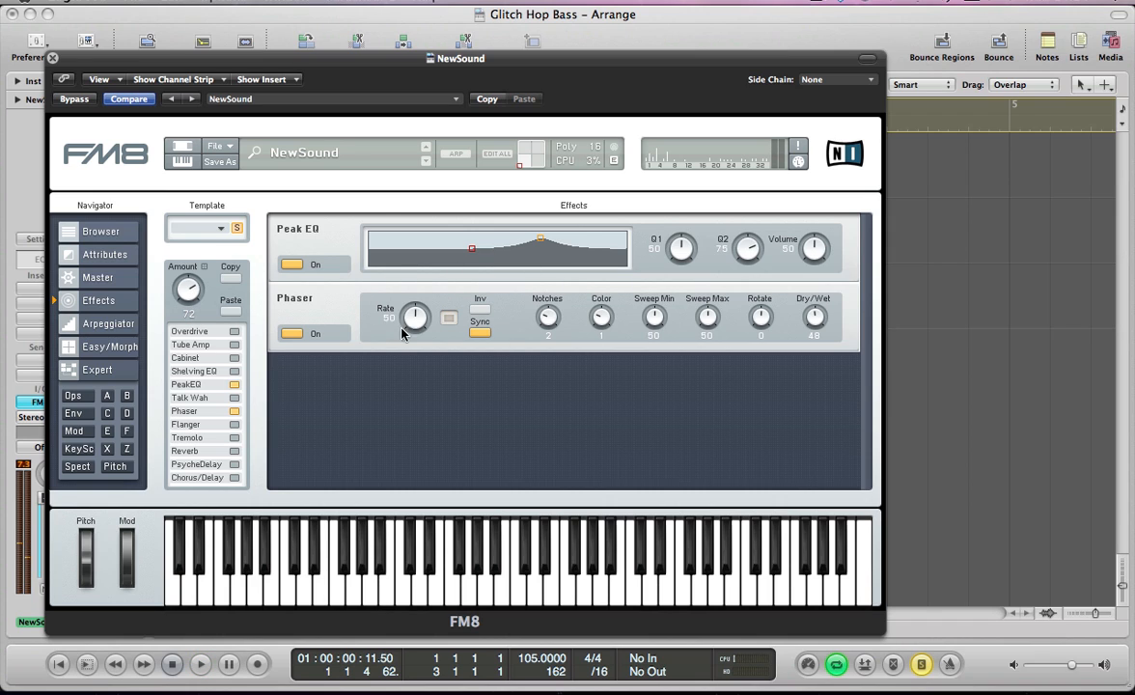
mouse_move(590, 326)
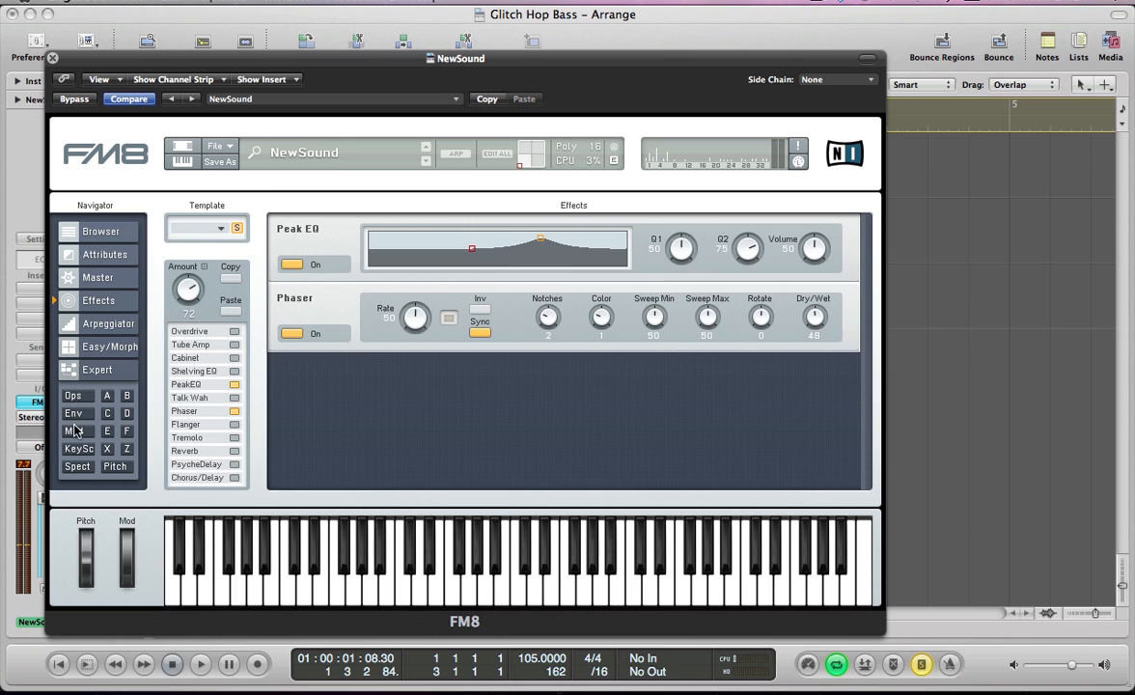
- Route LFO 1 to pitch at 20 and slow LFO 1's rate to 41
click(73, 430)
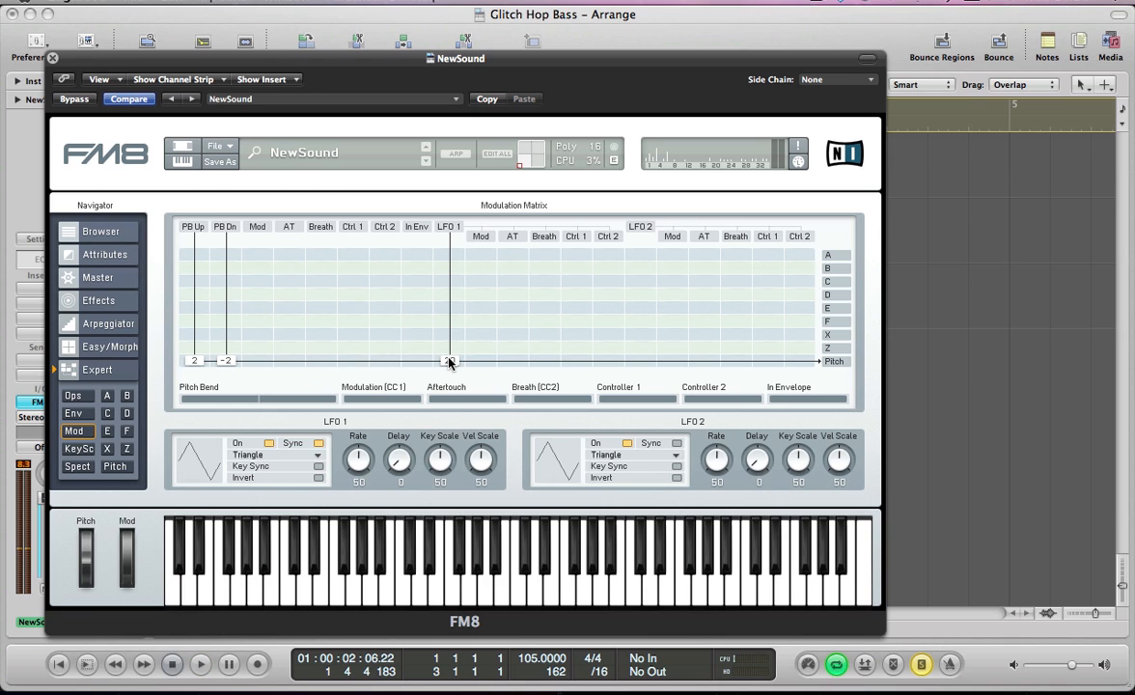
drag(450, 362, 450, 244)
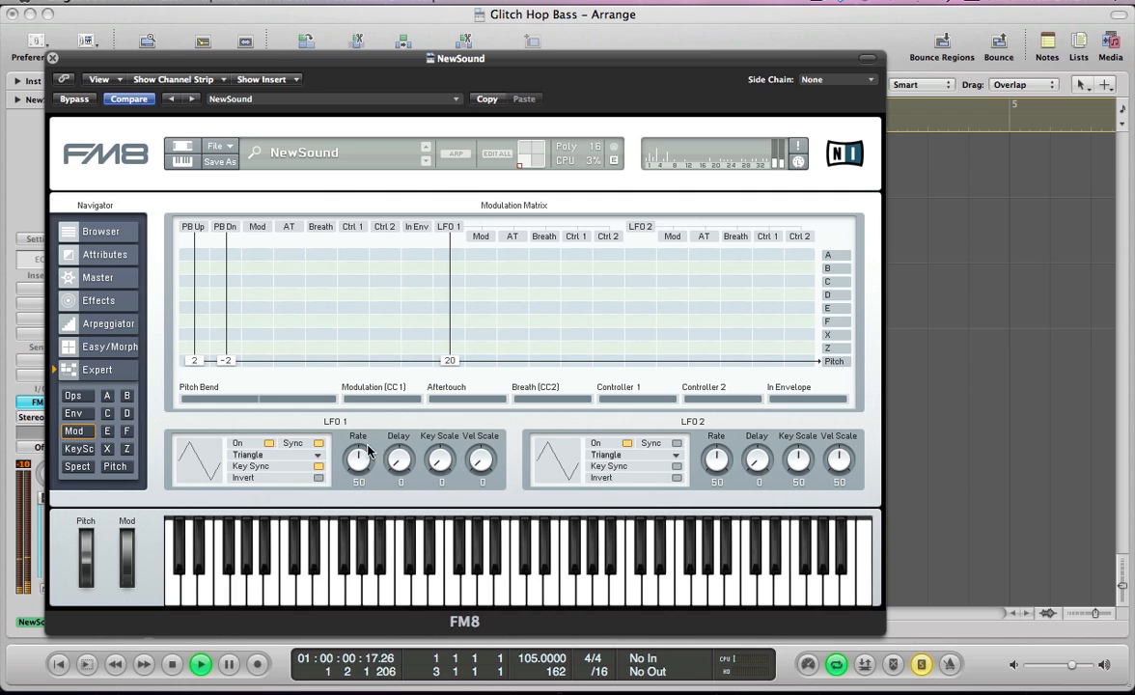
drag(358, 460, 362, 468)
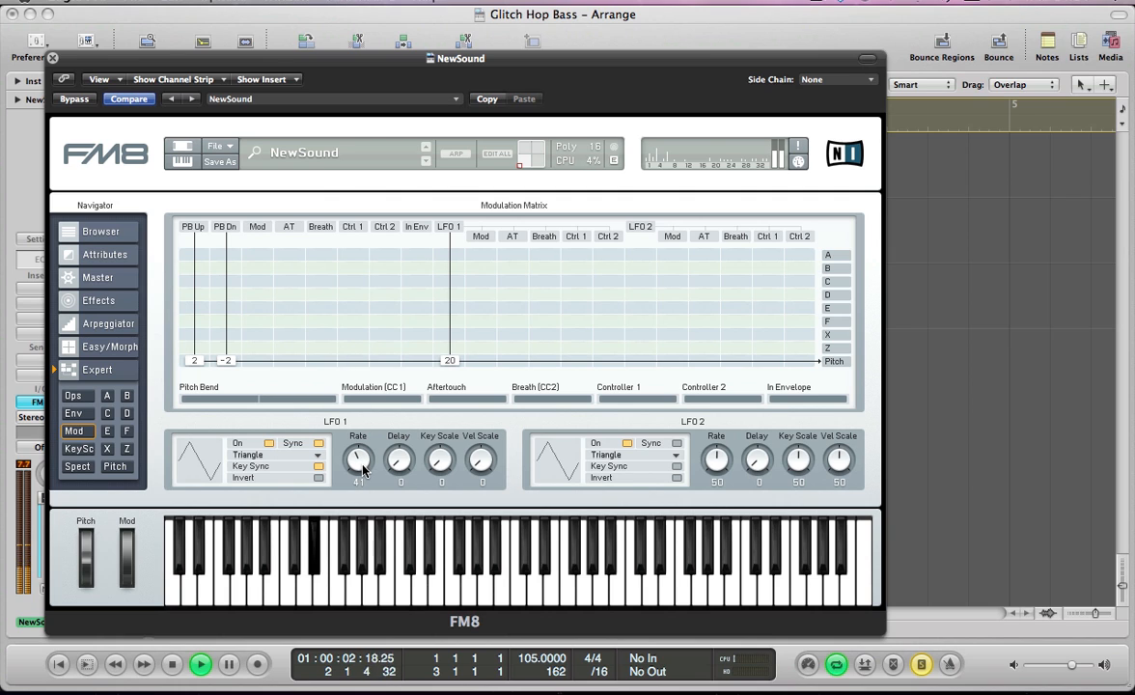
drag(359, 459, 358, 473)
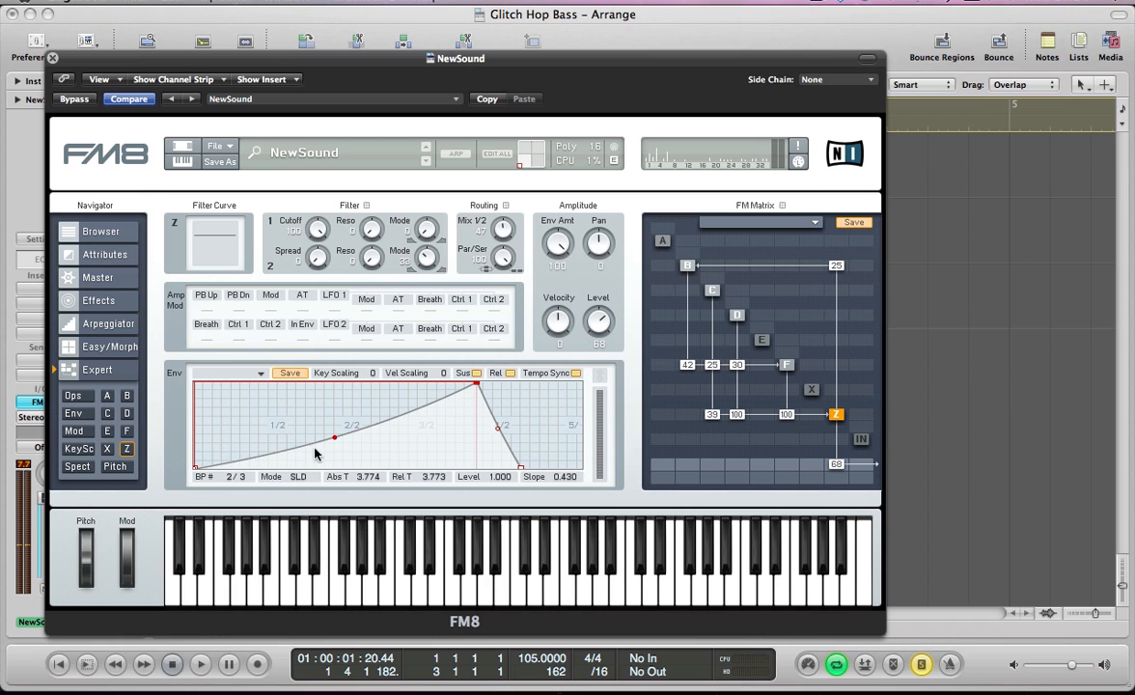
- Curve operator Z's attack slope outward to about 0.78 for a quick rise
drag(335, 438, 335, 419)
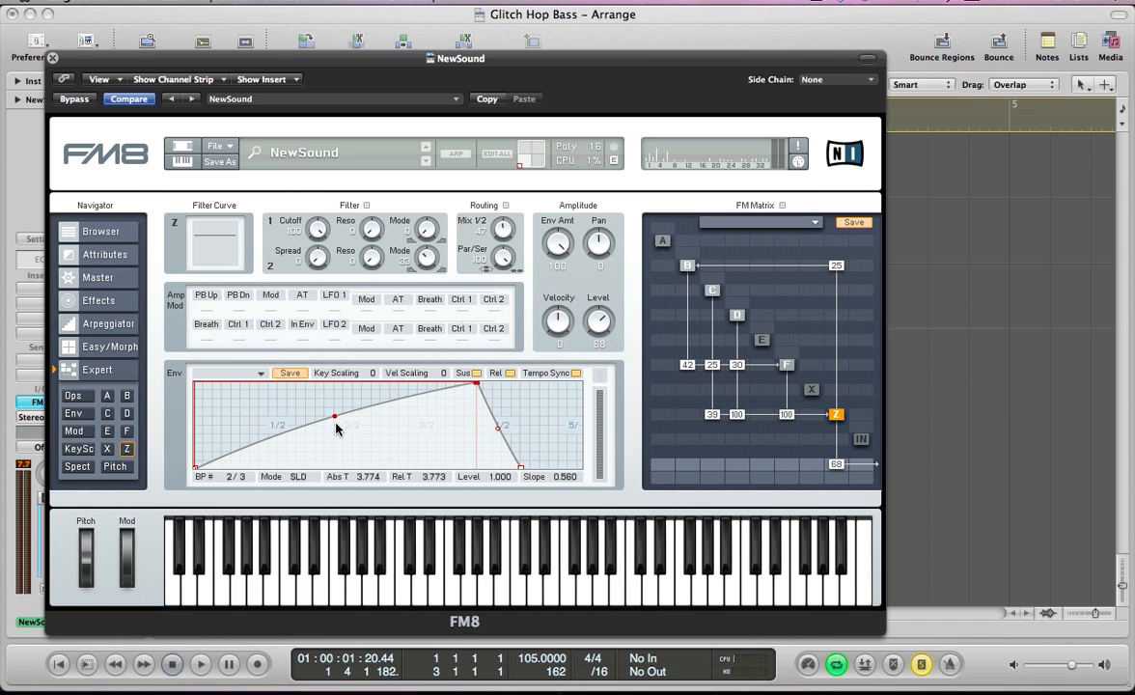
drag(335, 418, 335, 393)
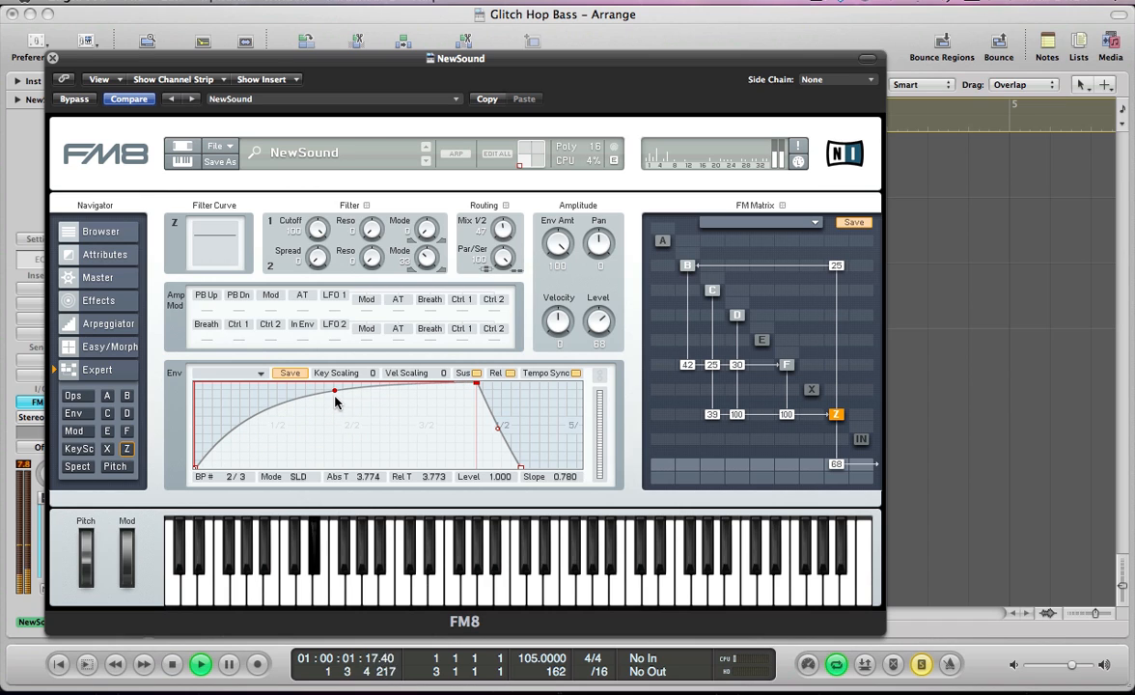
drag(335, 392, 335, 425)
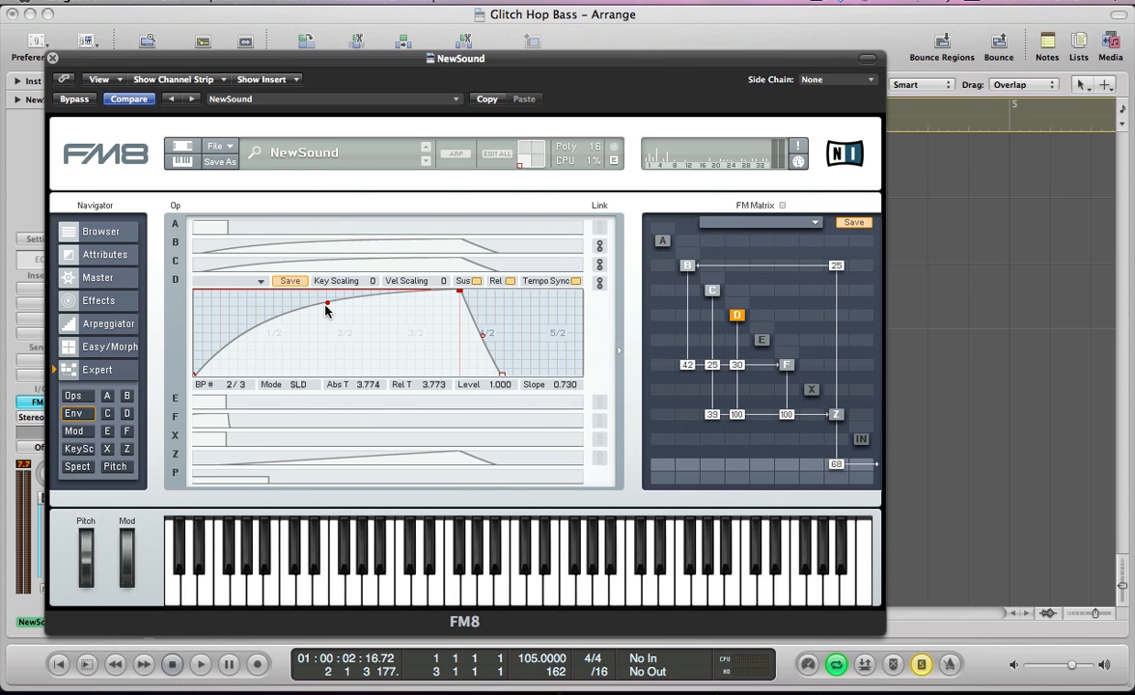
- Move operator D's envelope peak breakpoint to 2.5 seconds
drag(460, 294, 383, 294)
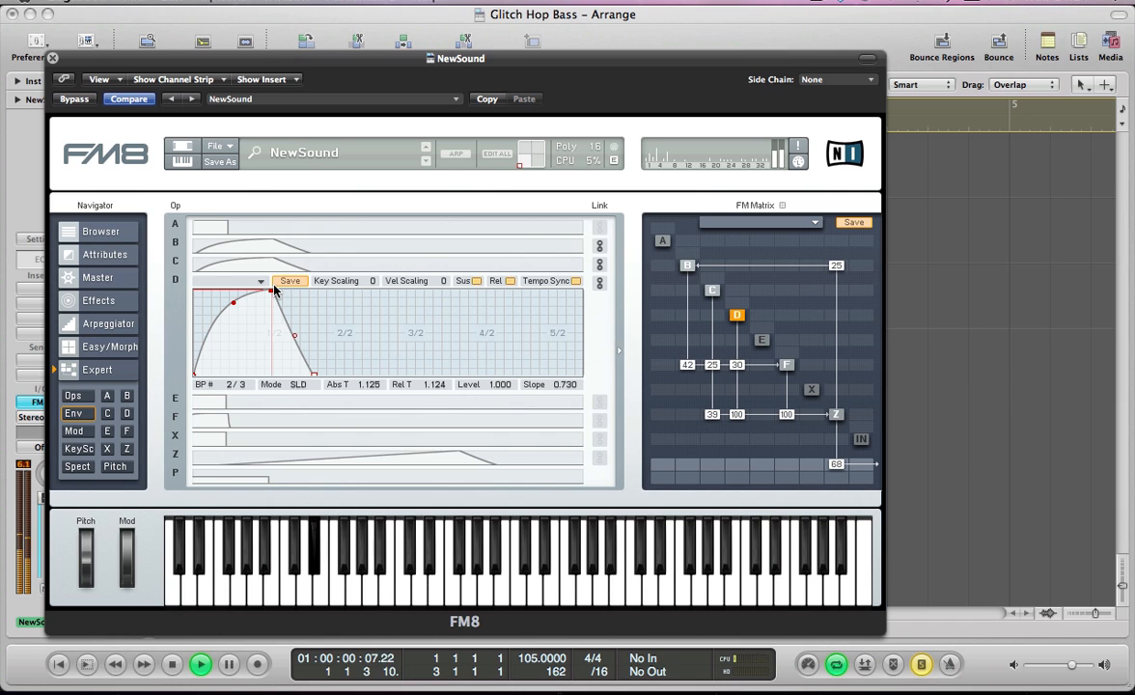
drag(272, 289, 222, 299)
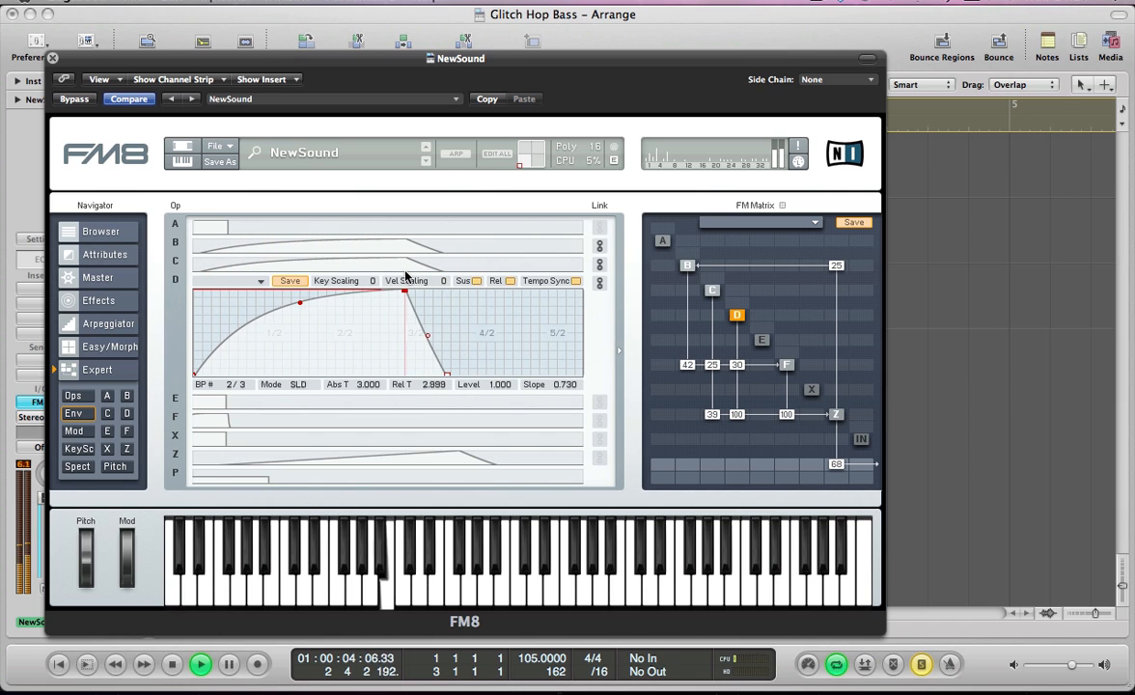
drag(404, 293, 391, 293)
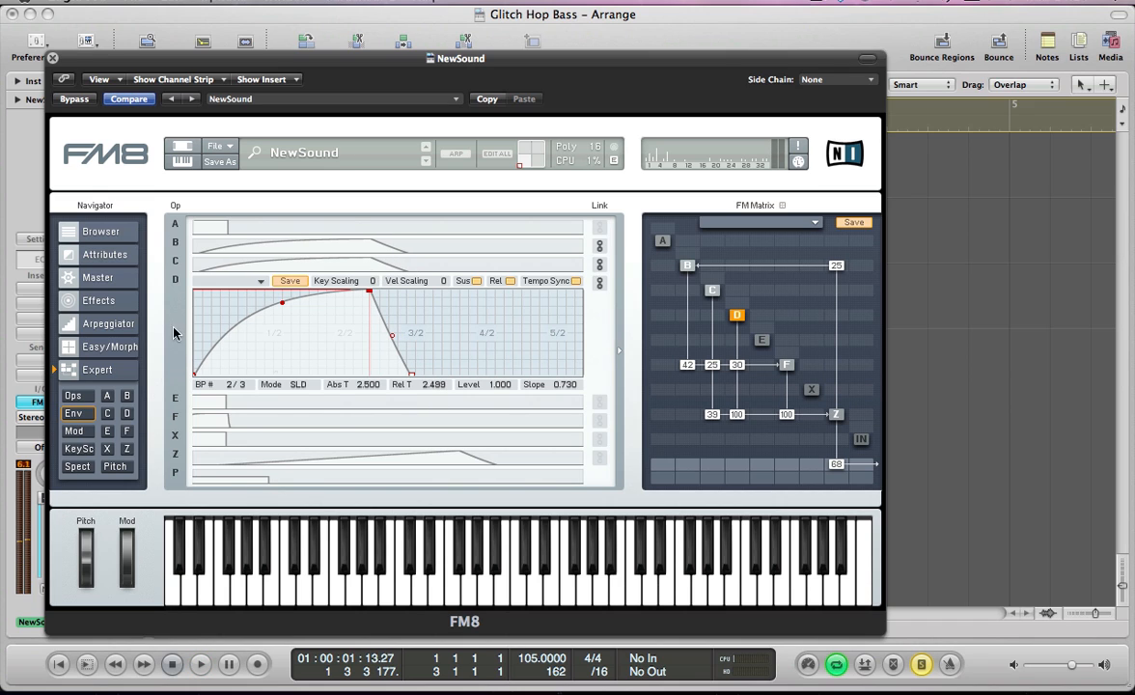
mouse_move(346, 339)
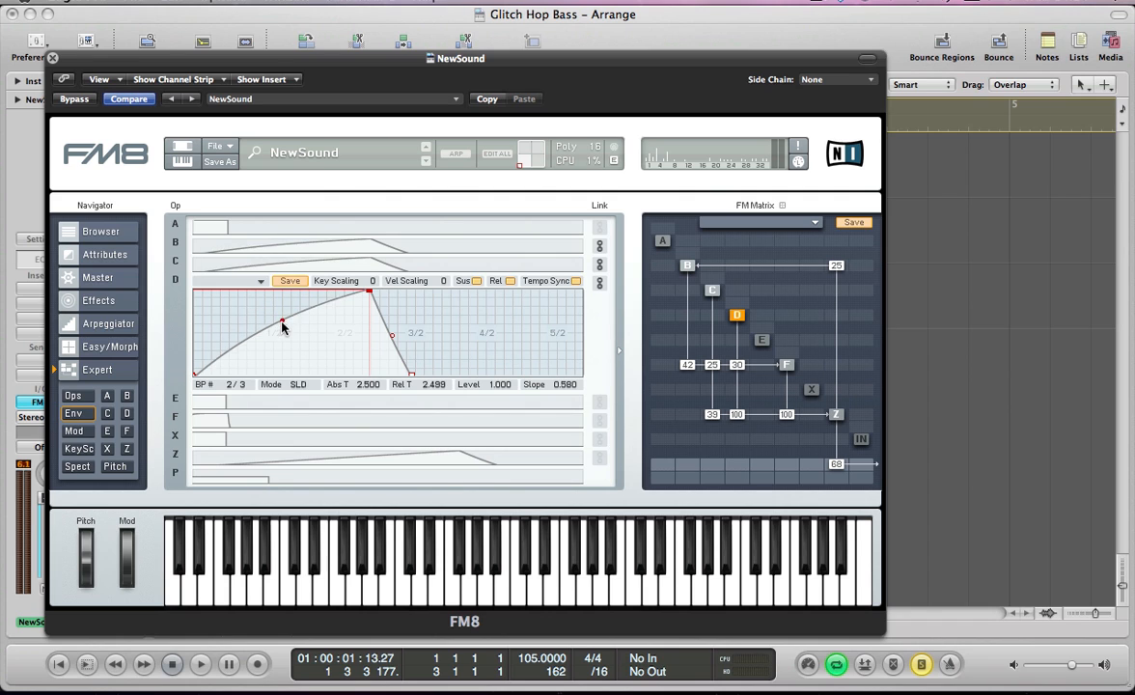
- Bend operator D's attack into a steep curve, slope around 0.95
drag(283, 324, 285, 353)
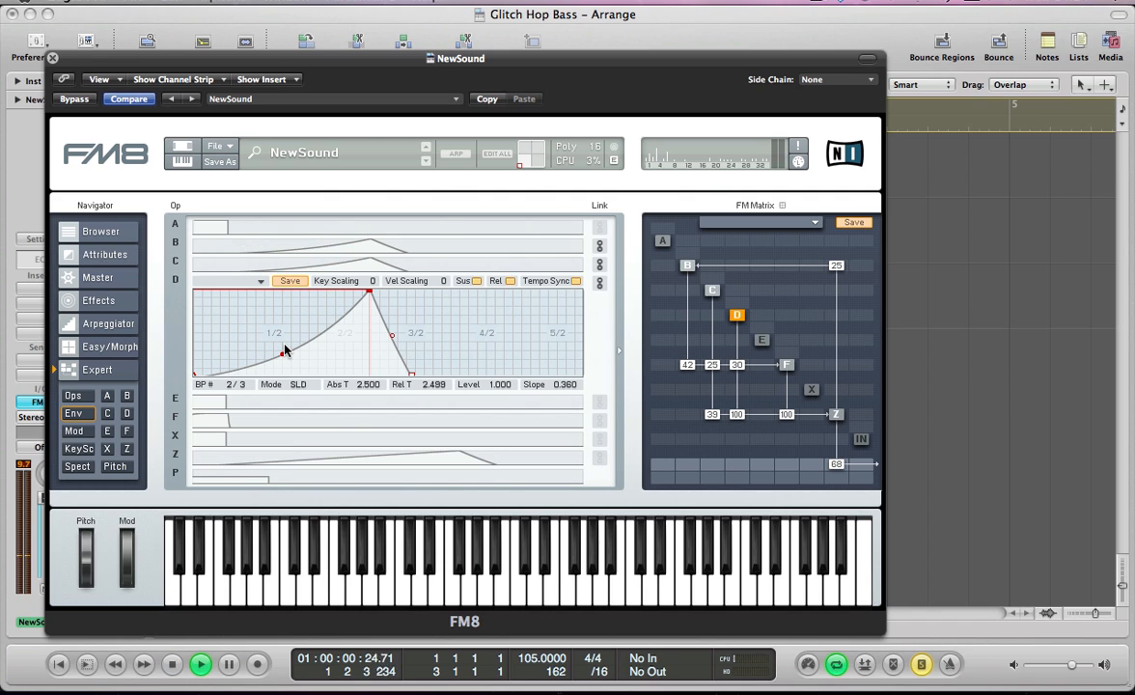
drag(283, 350, 283, 364)
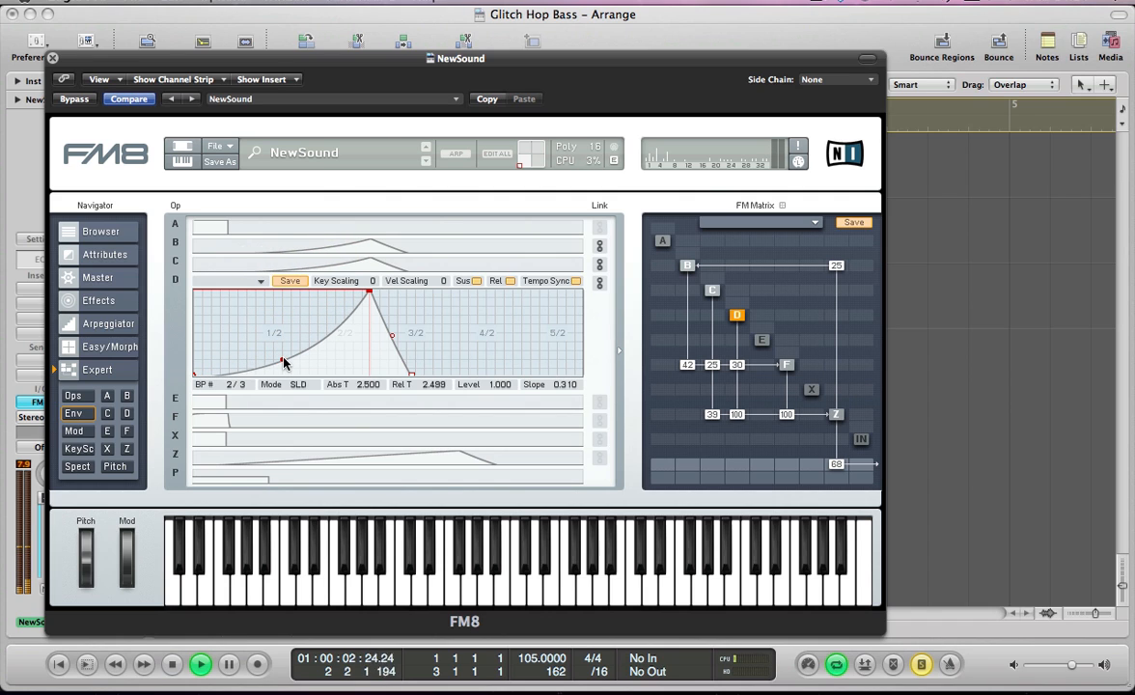
drag(285, 362, 265, 304)
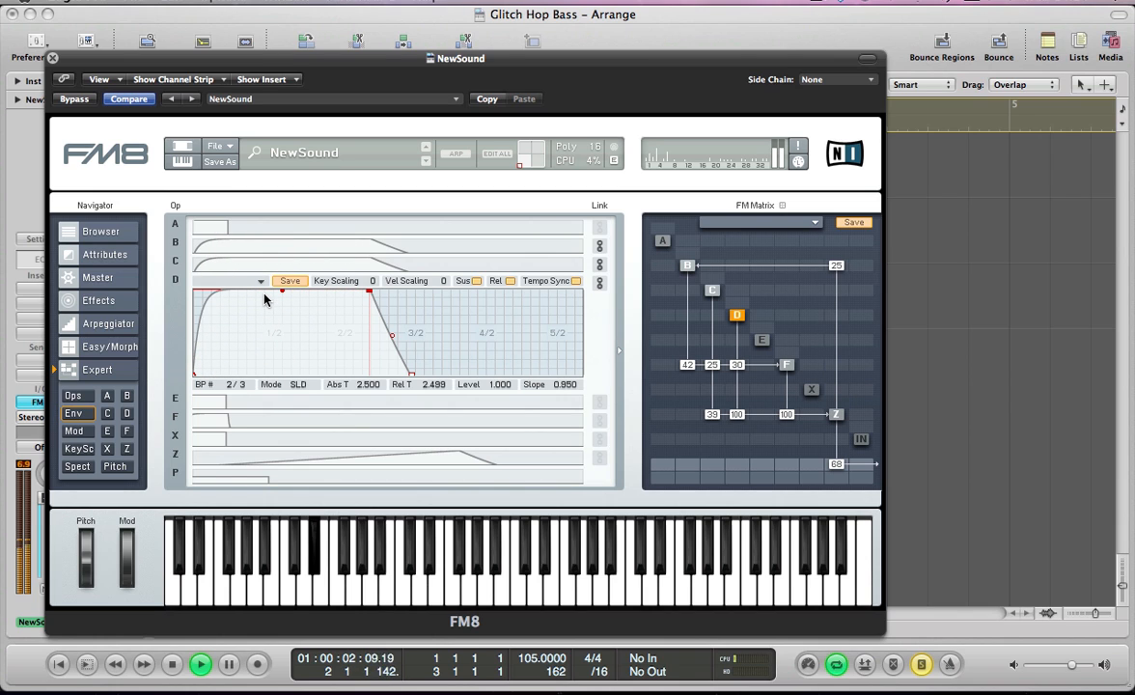
drag(280, 309, 275, 347)
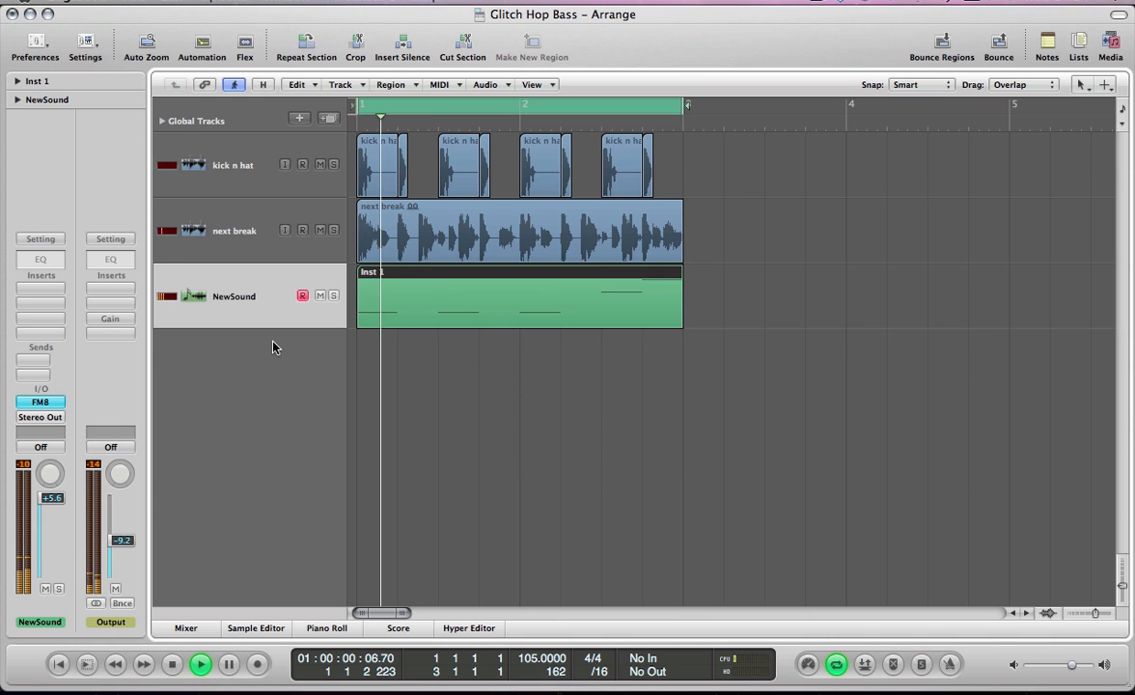
- Reopen FM8 and pull operator D's envelope peak in to about 2.13 seconds
double_click(40, 401)
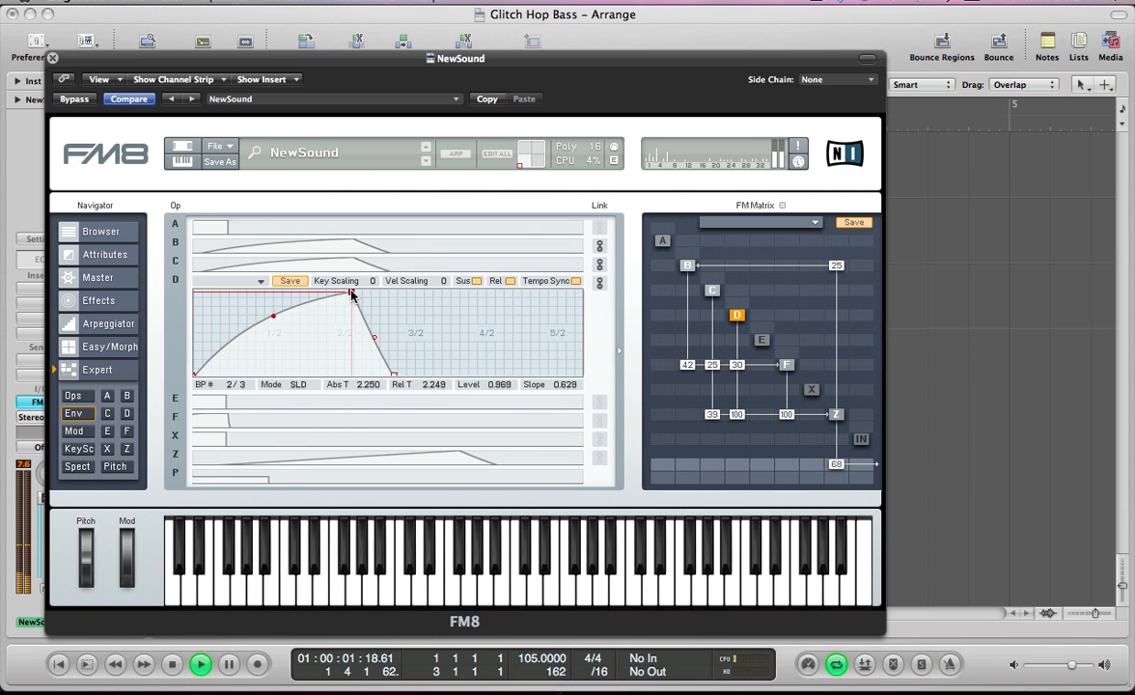
drag(350, 293, 343, 290)
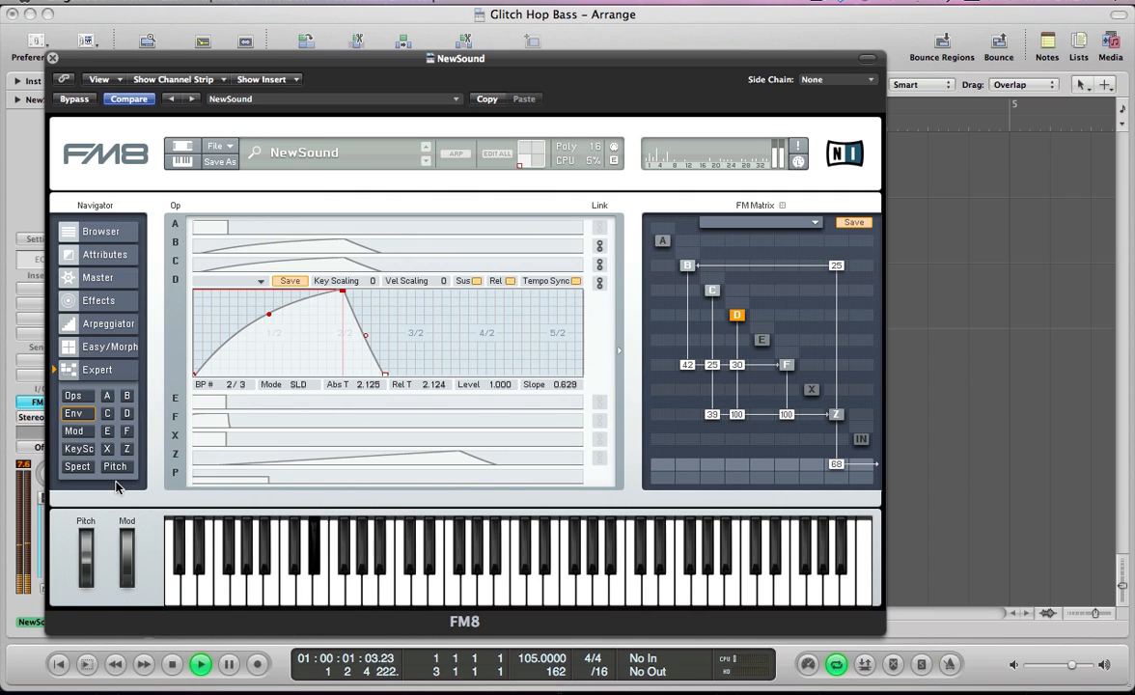
click(201, 664)
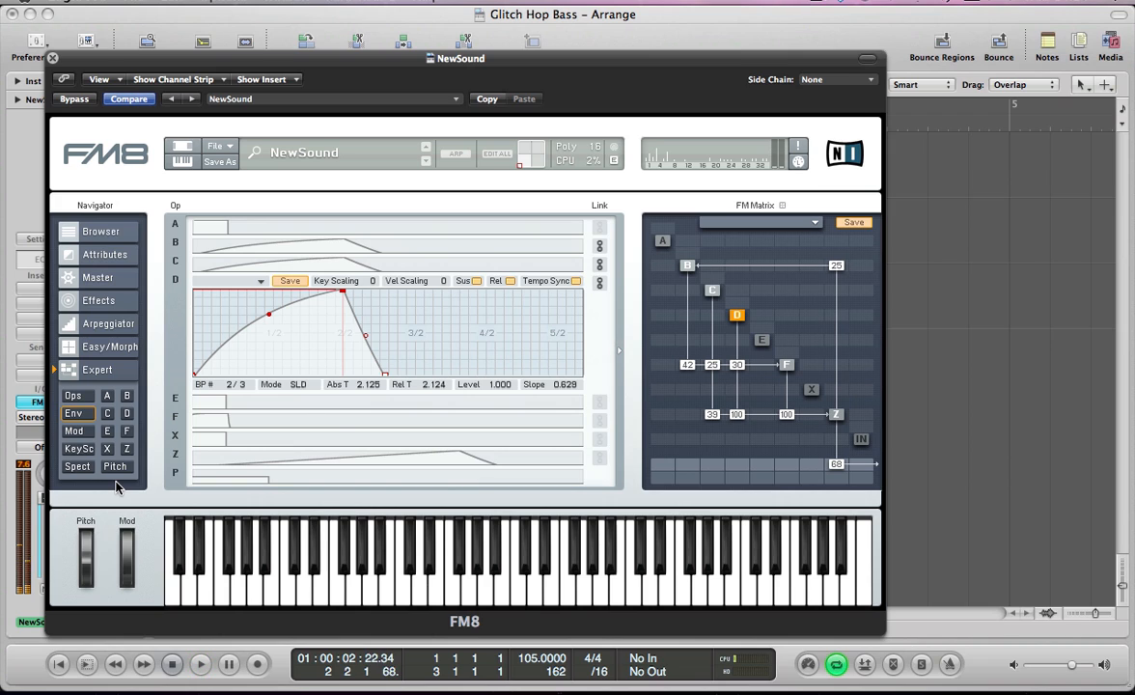